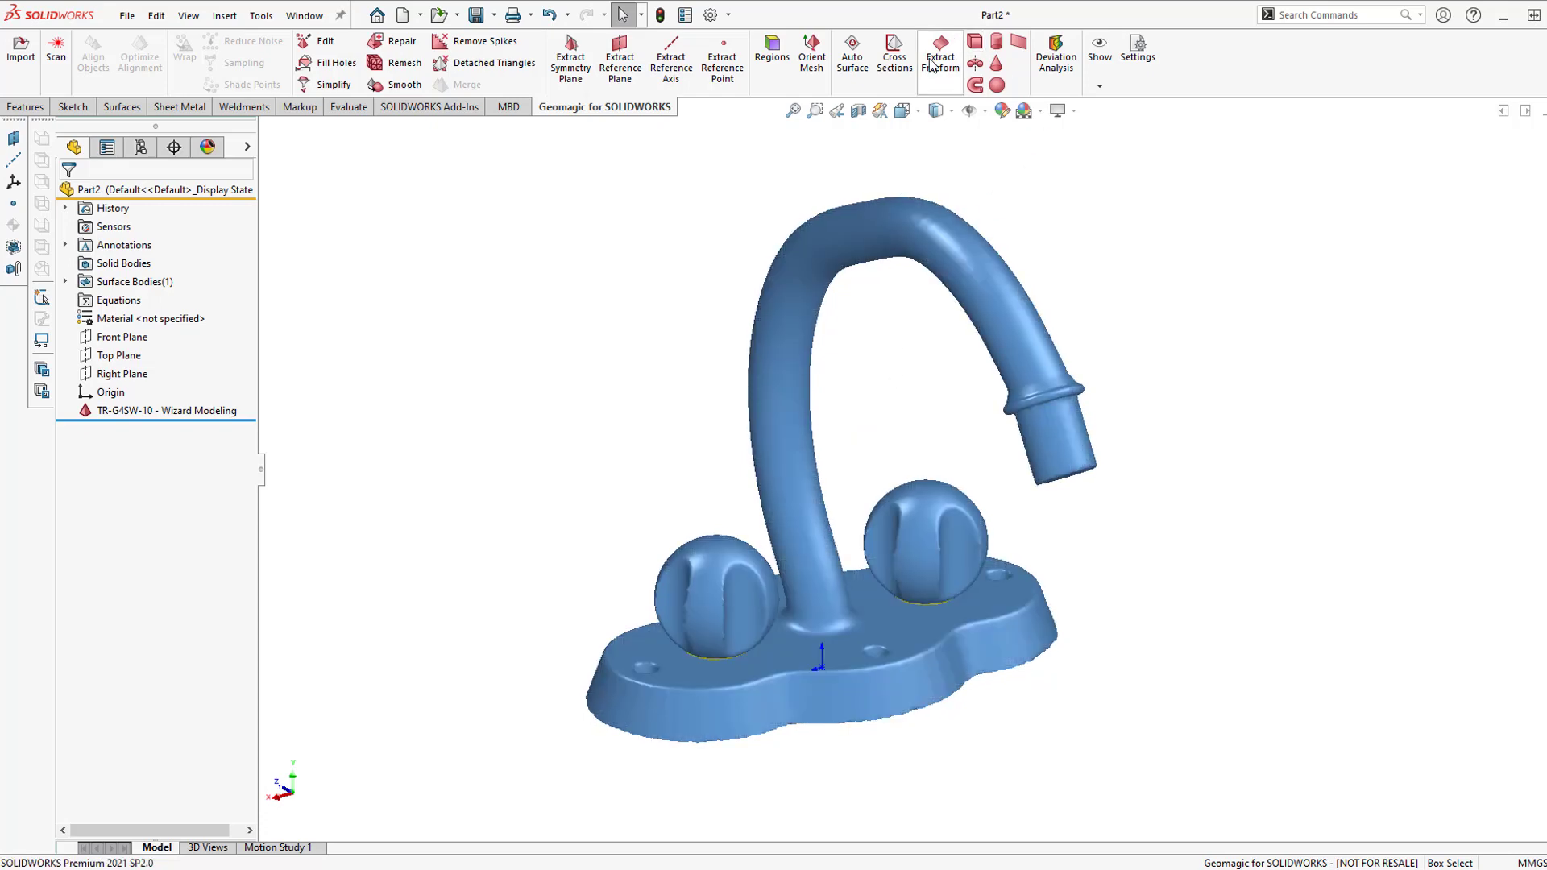
mouse_move(1113, 119)
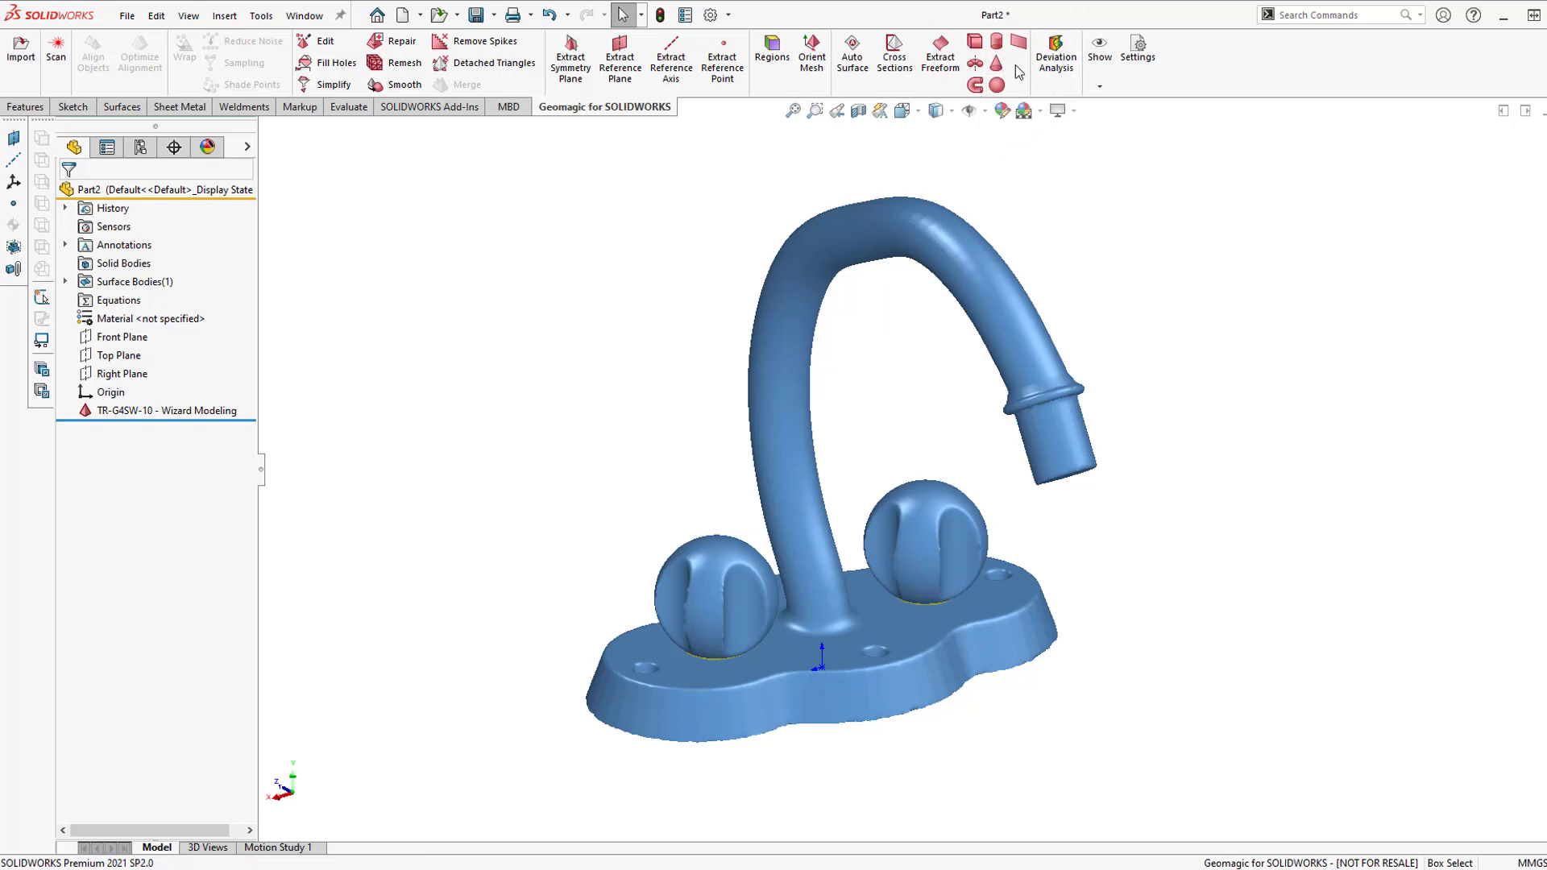
mouse_move(975, 43)
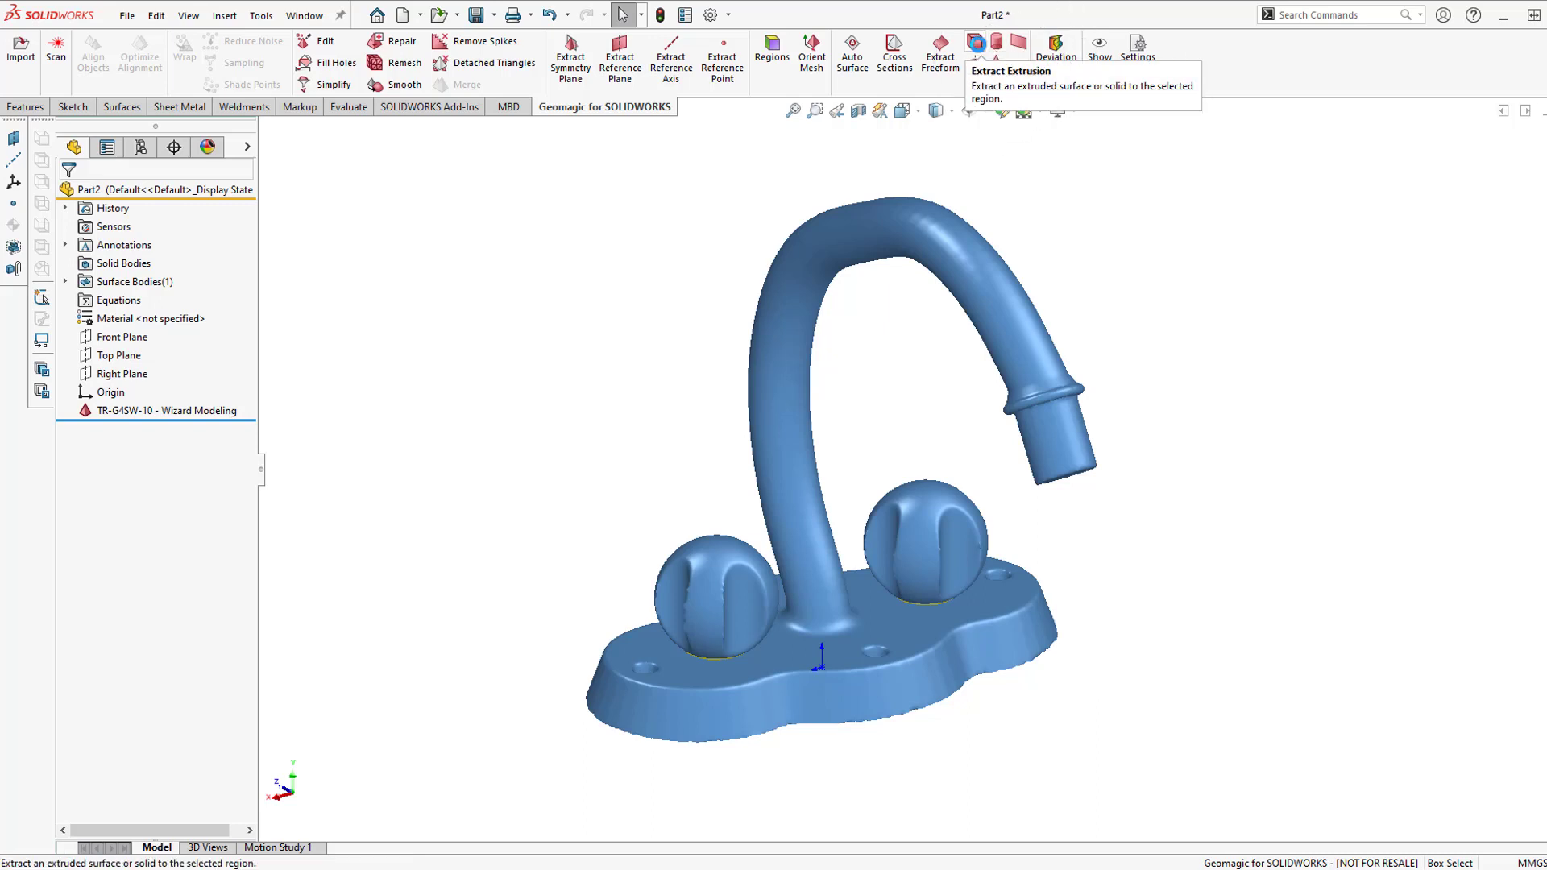
mouse_move(996, 68)
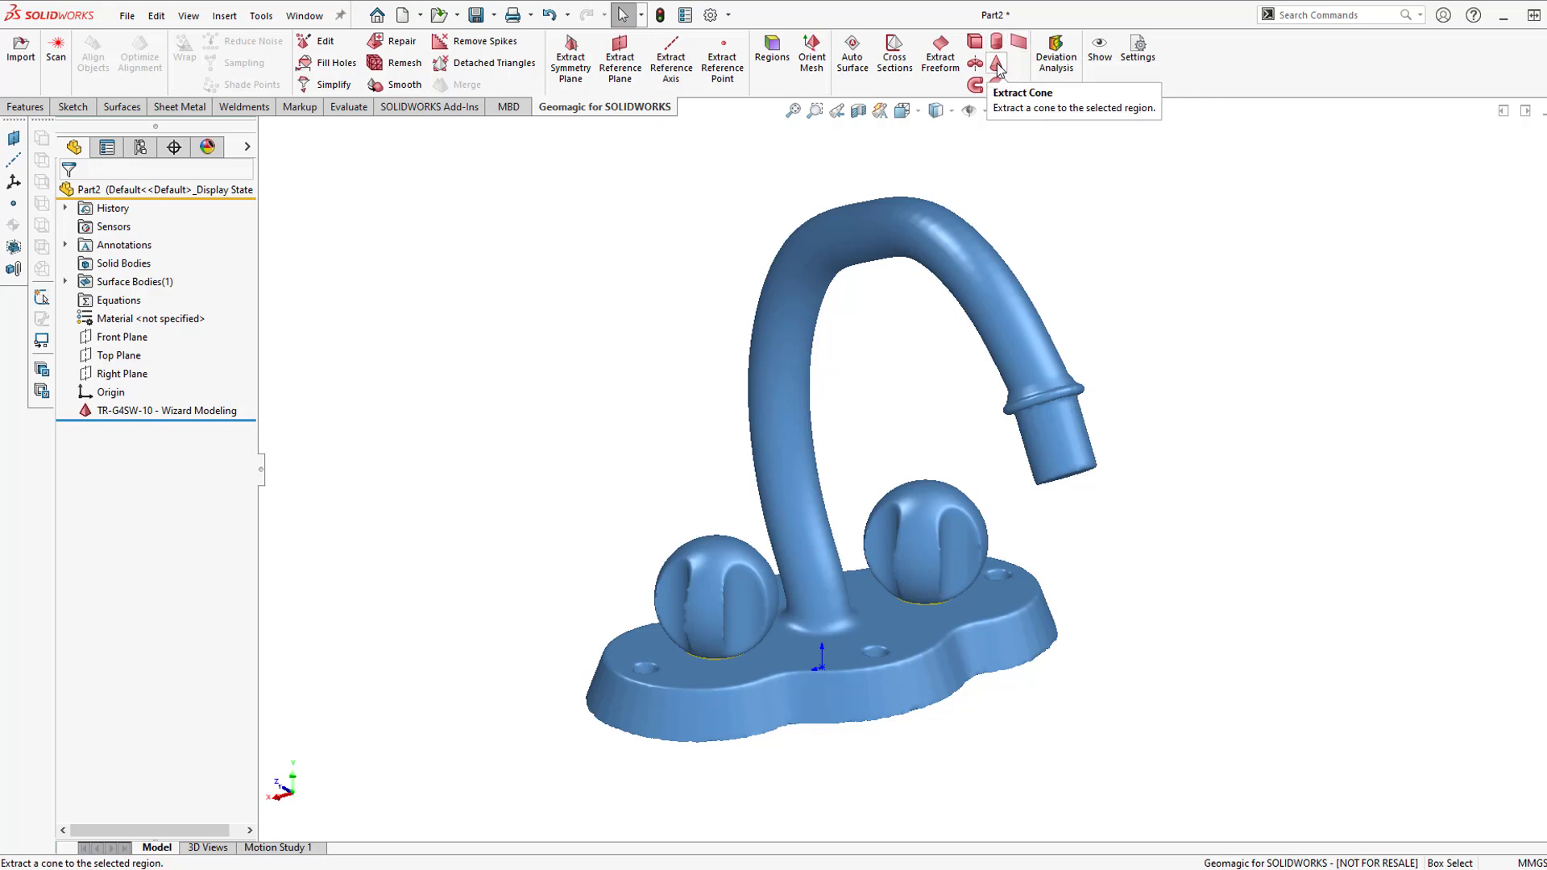
mouse_move(977, 83)
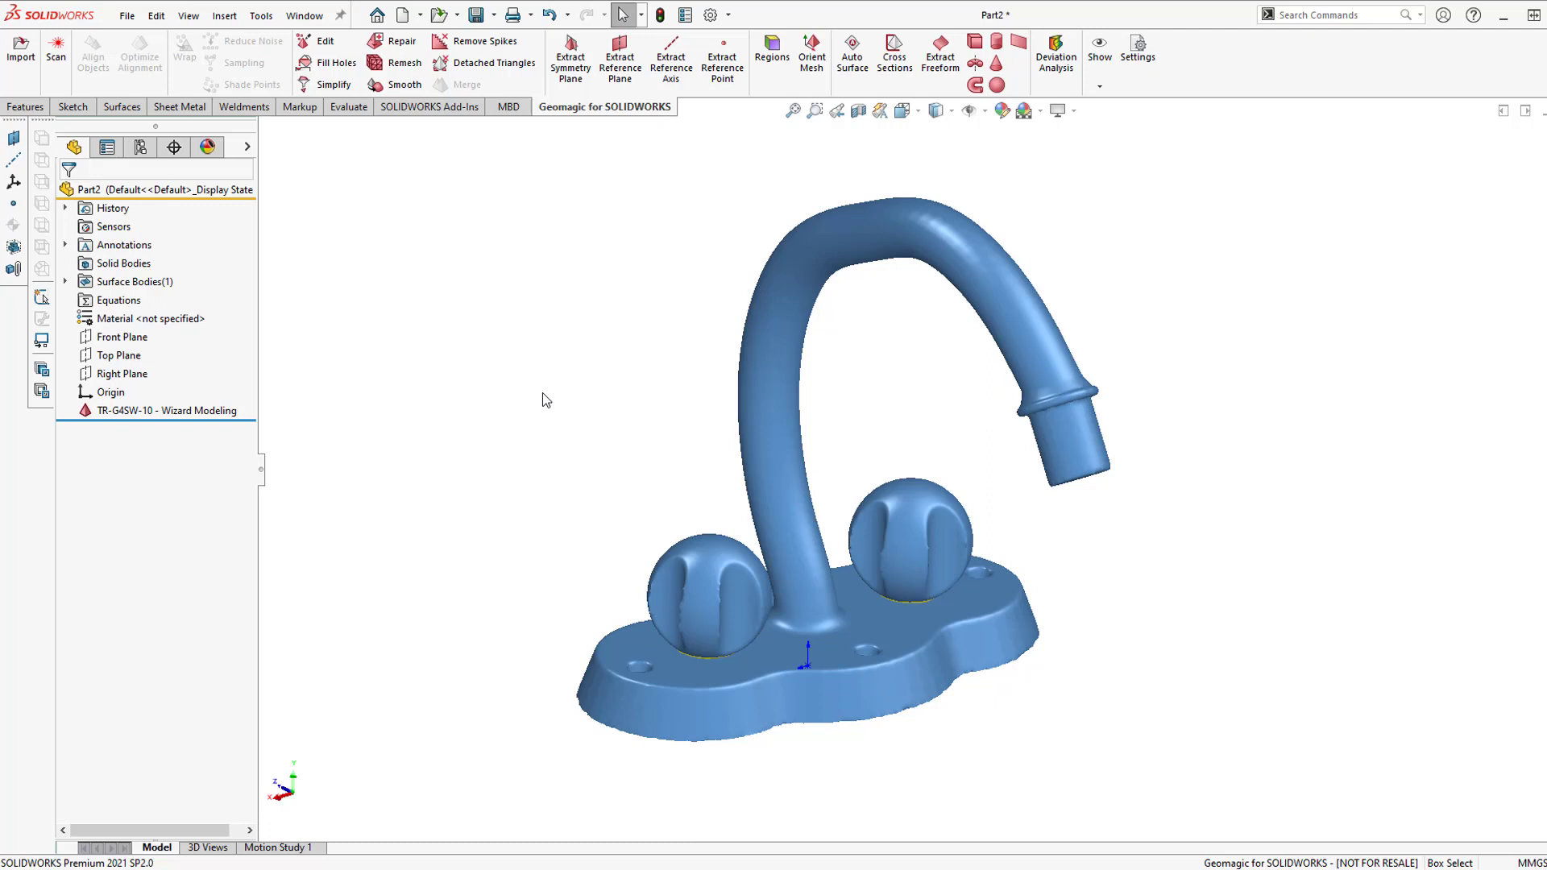
mouse_move(641, 286)
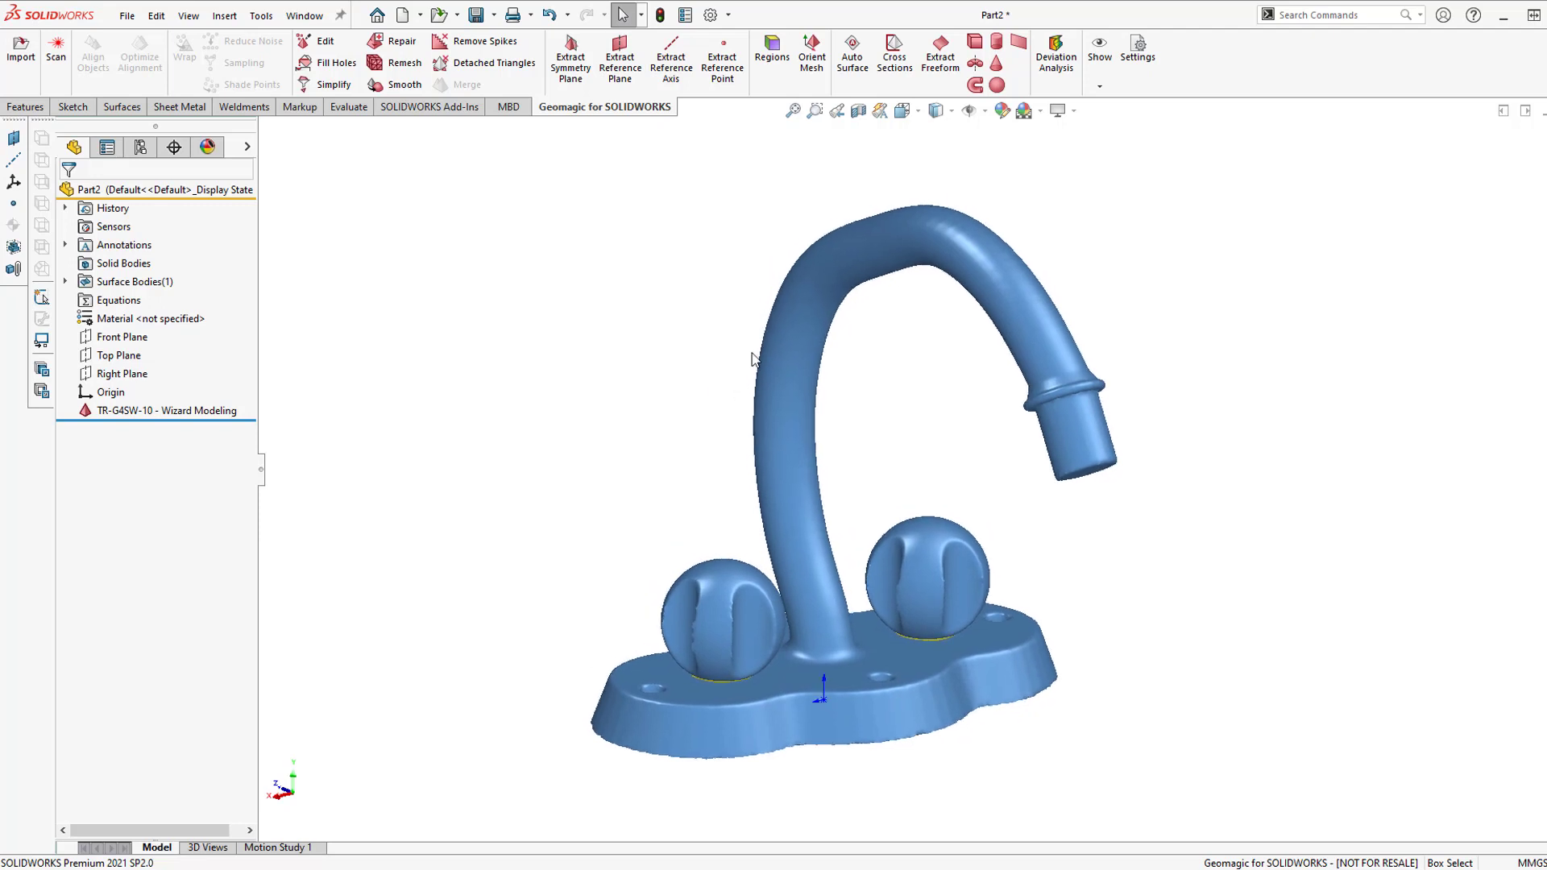
mouse_move(999, 84)
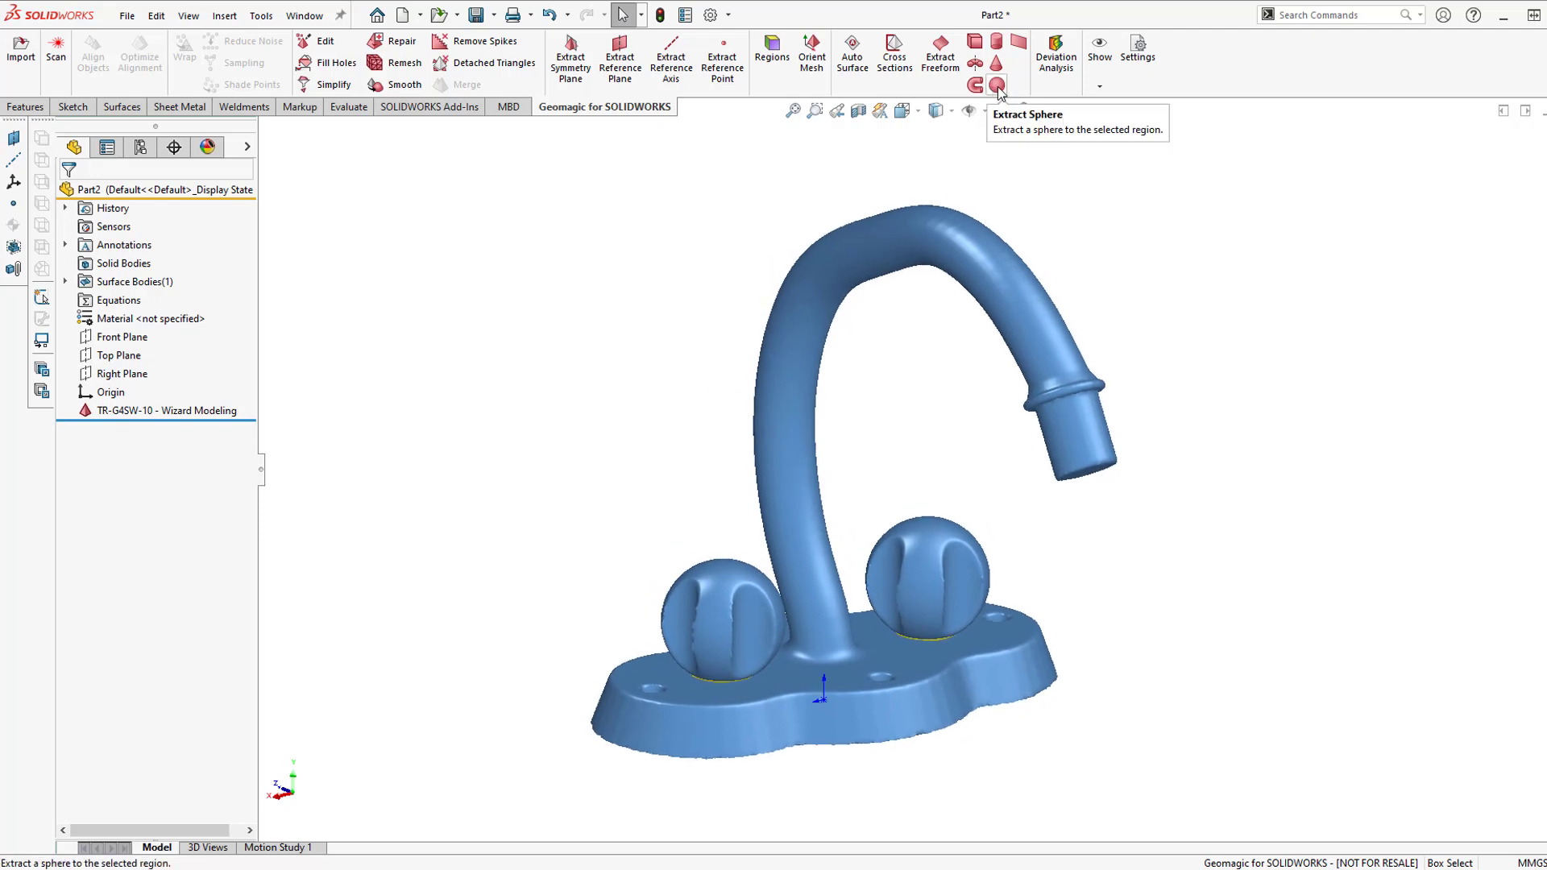
Fit solid spheres to the left and right faucet knobs as Sphere_1 and Sphere_2.
left_click(998, 86)
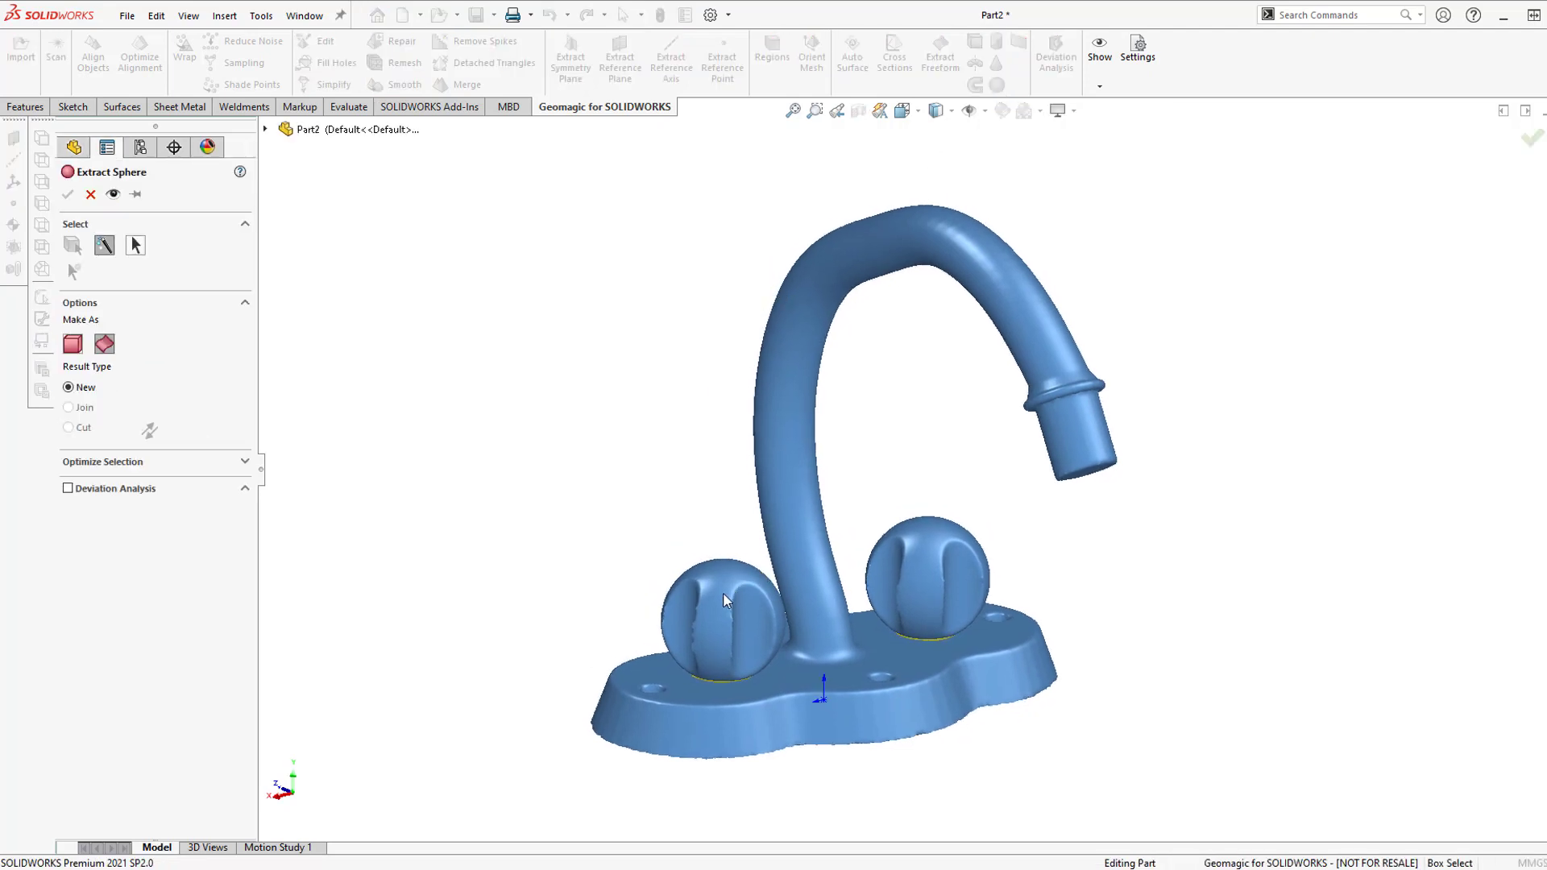
left_click(725, 602)
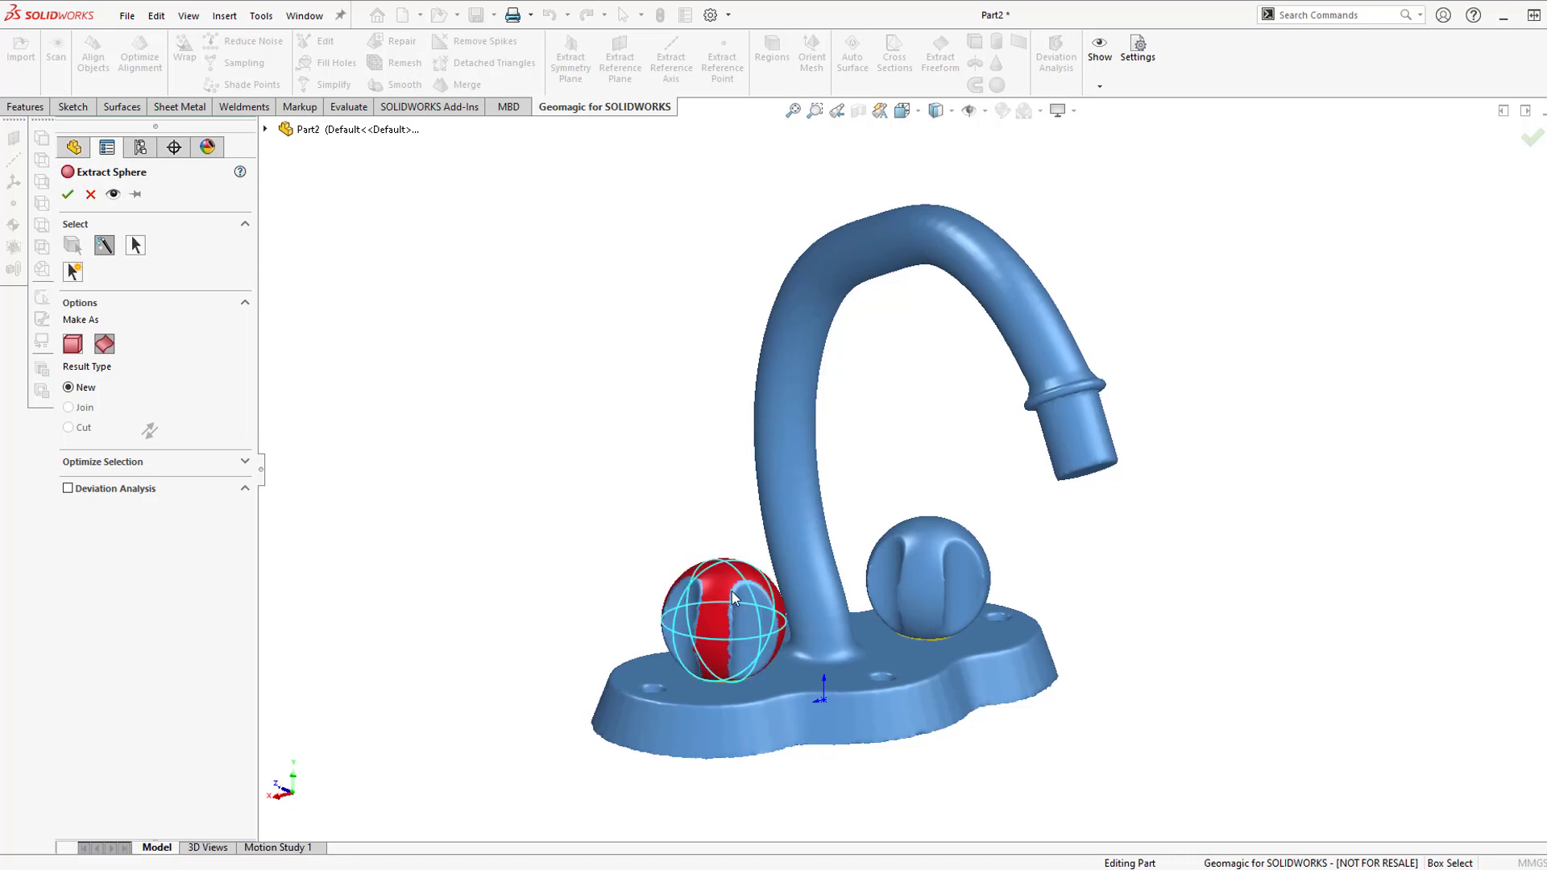
mouse_move(646, 517)
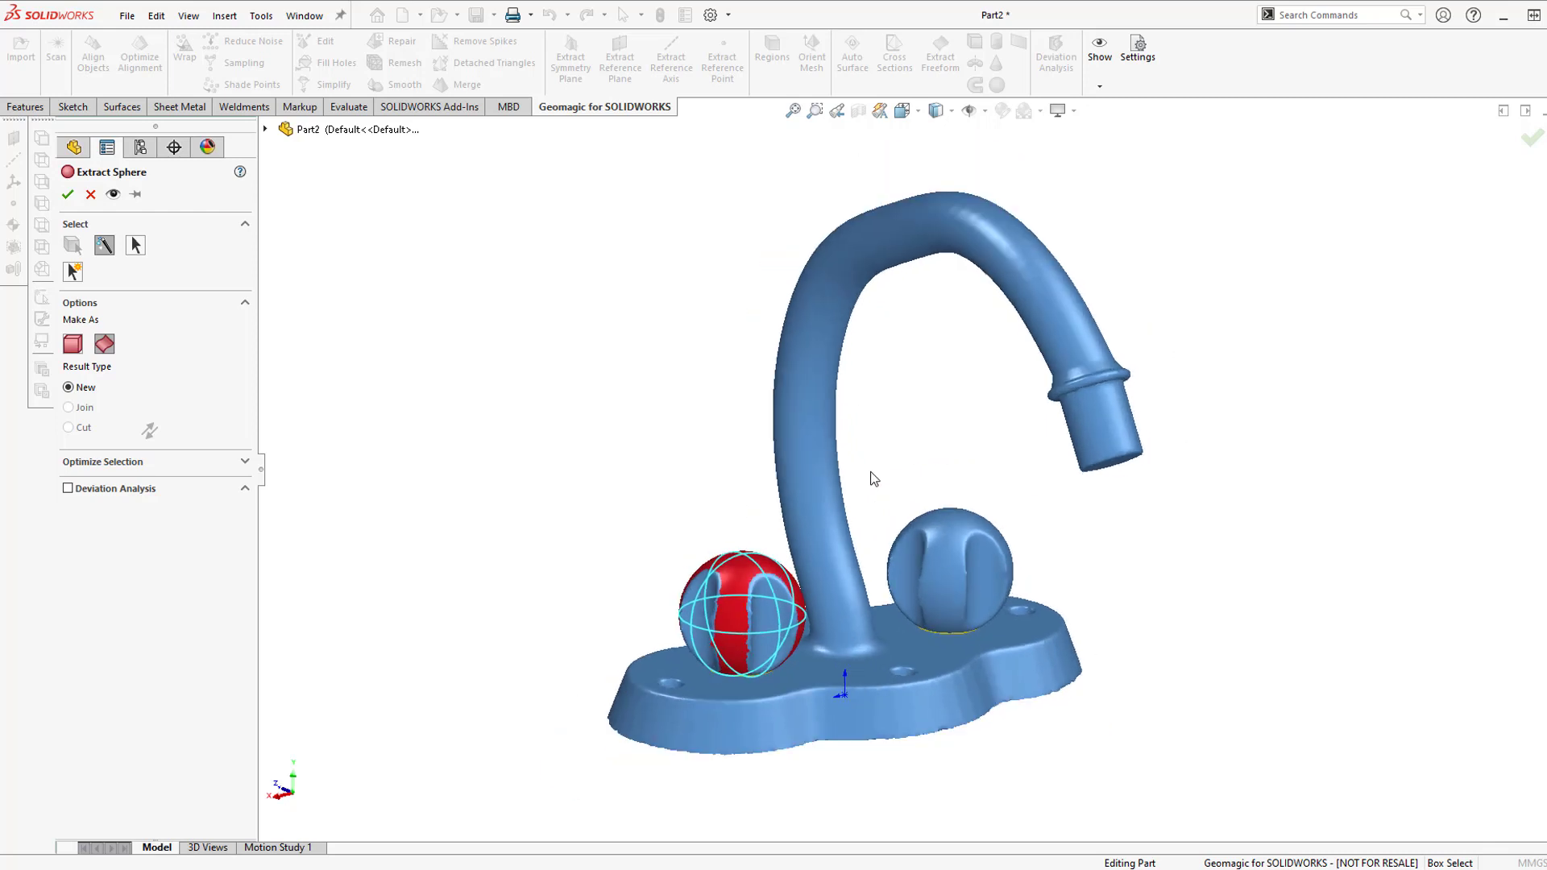
mouse_move(872, 460)
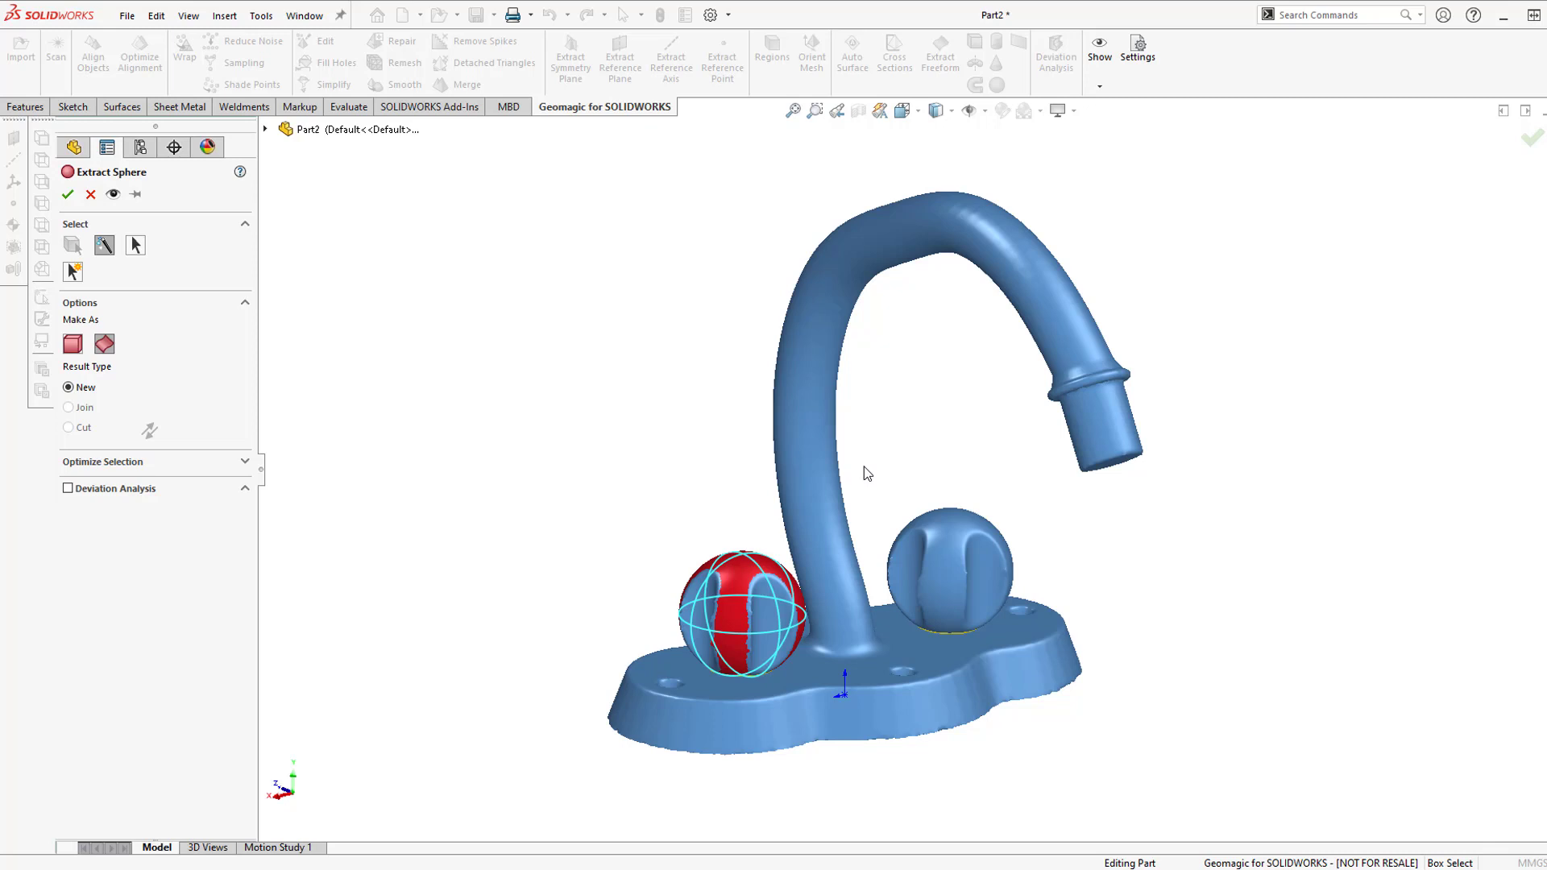
mouse_move(747, 373)
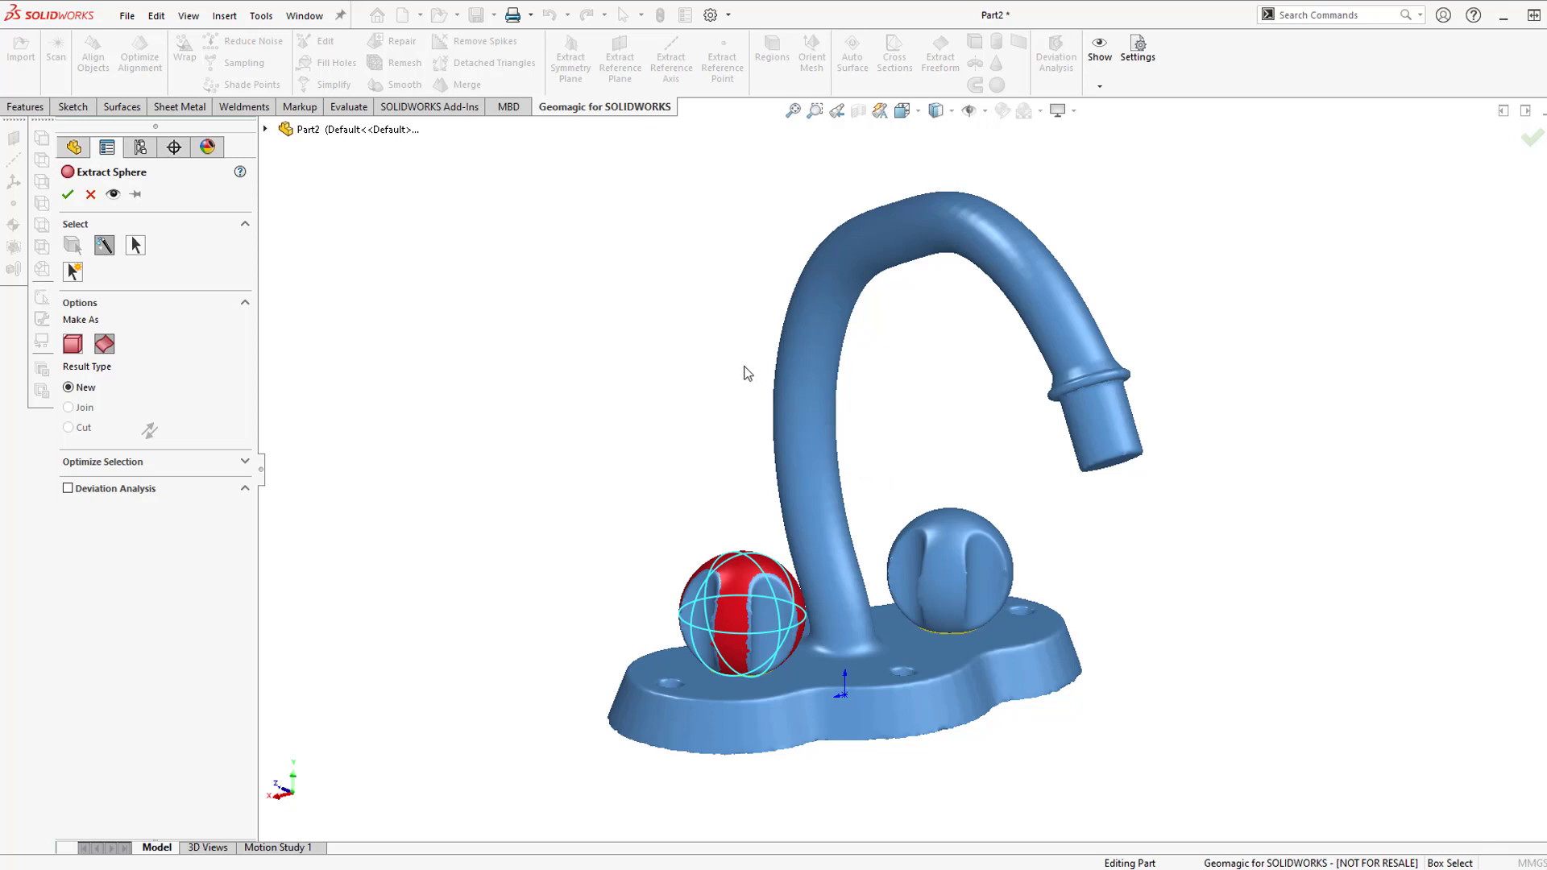
mouse_move(600, 434)
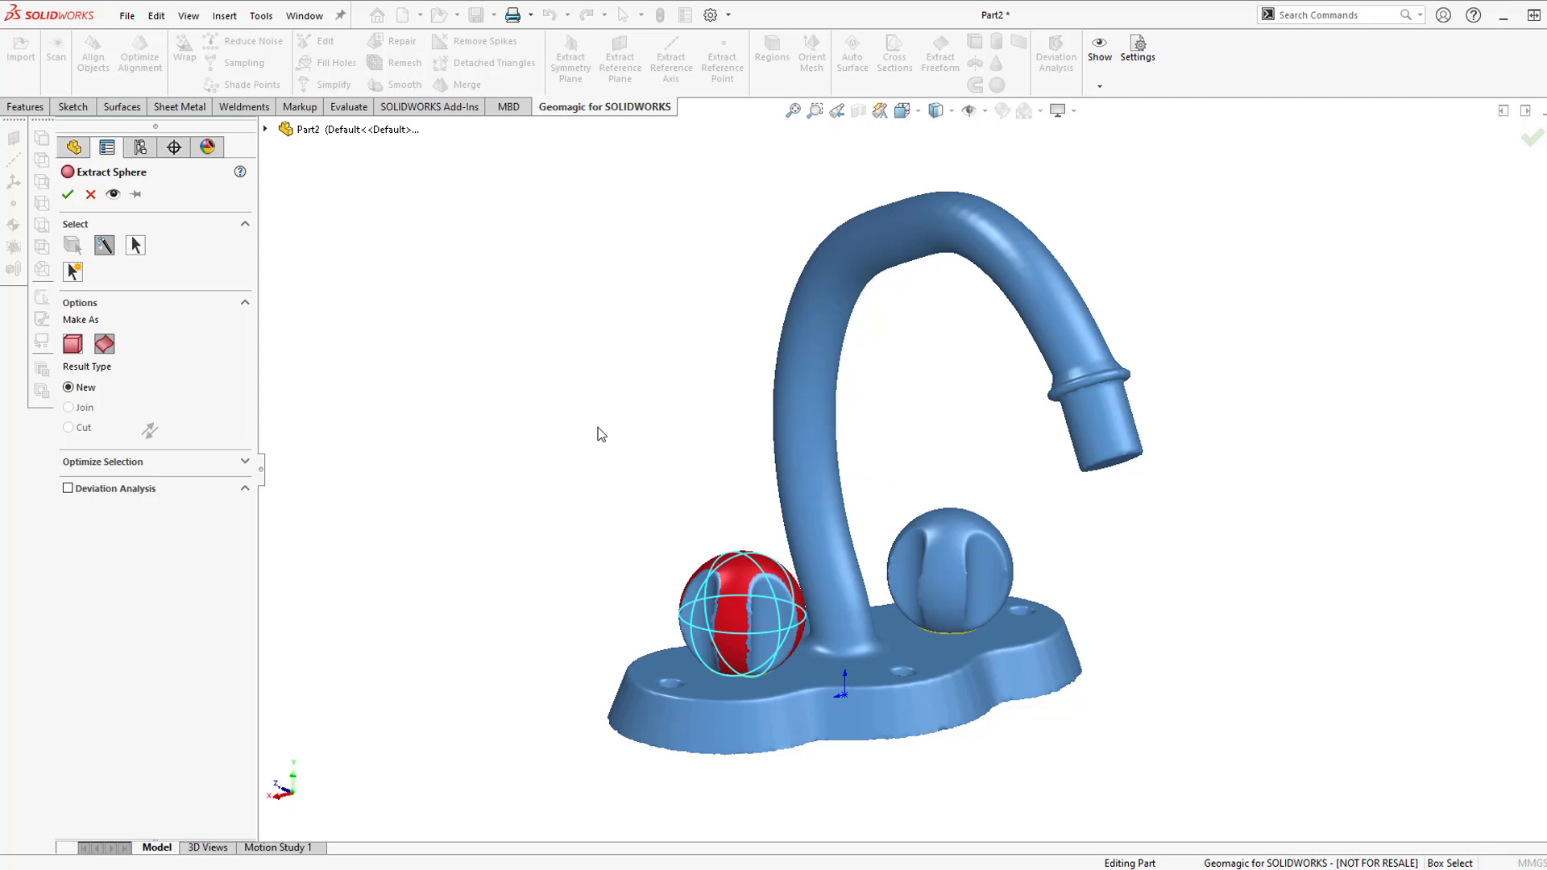
mouse_move(71, 343)
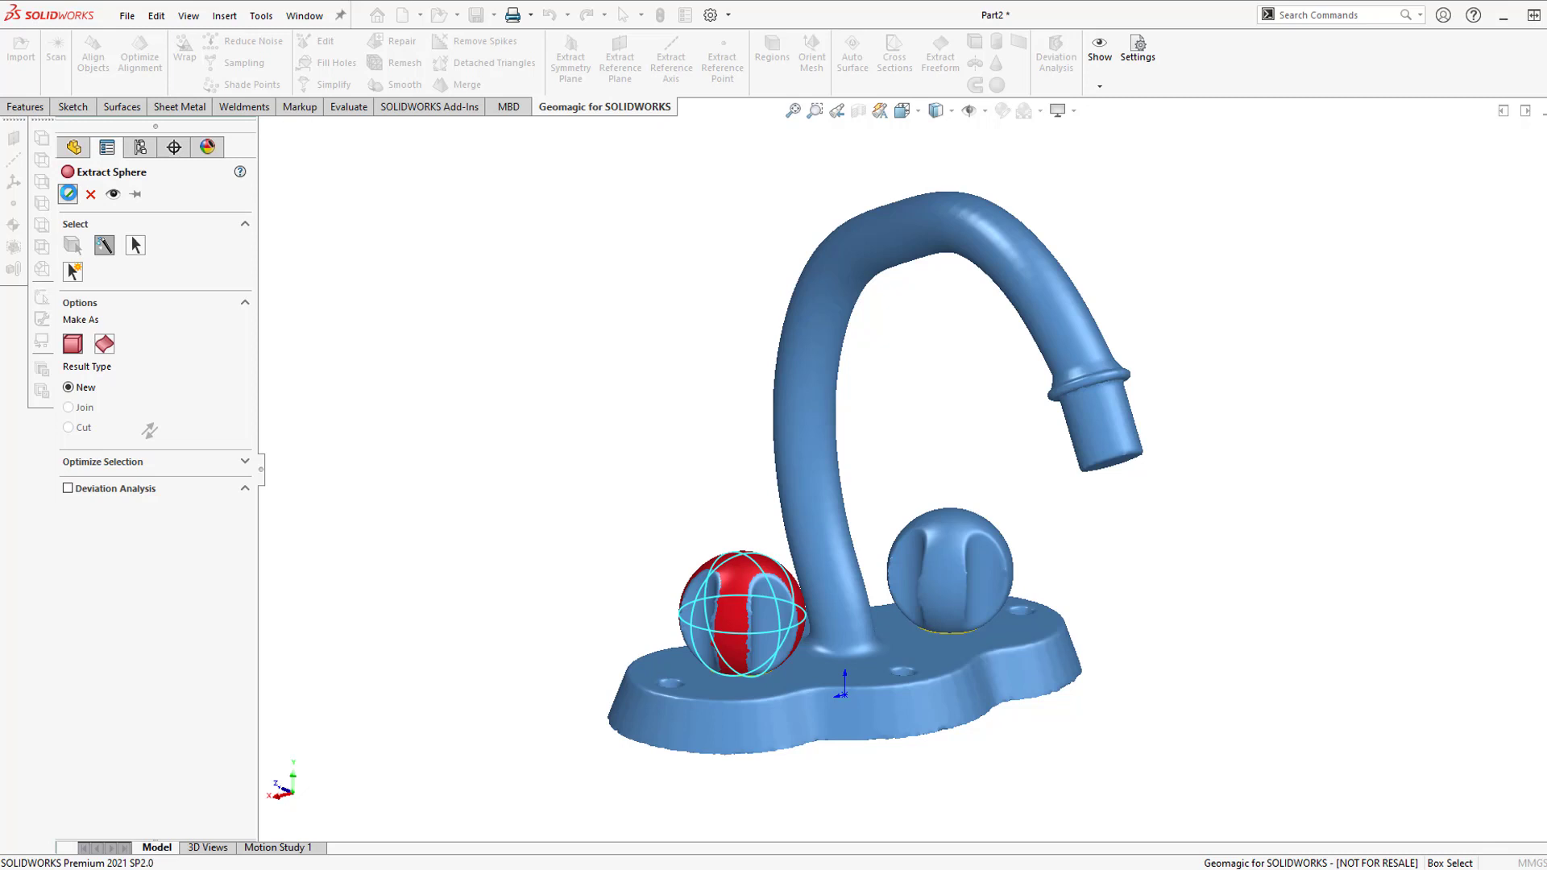
left_click(68, 194)
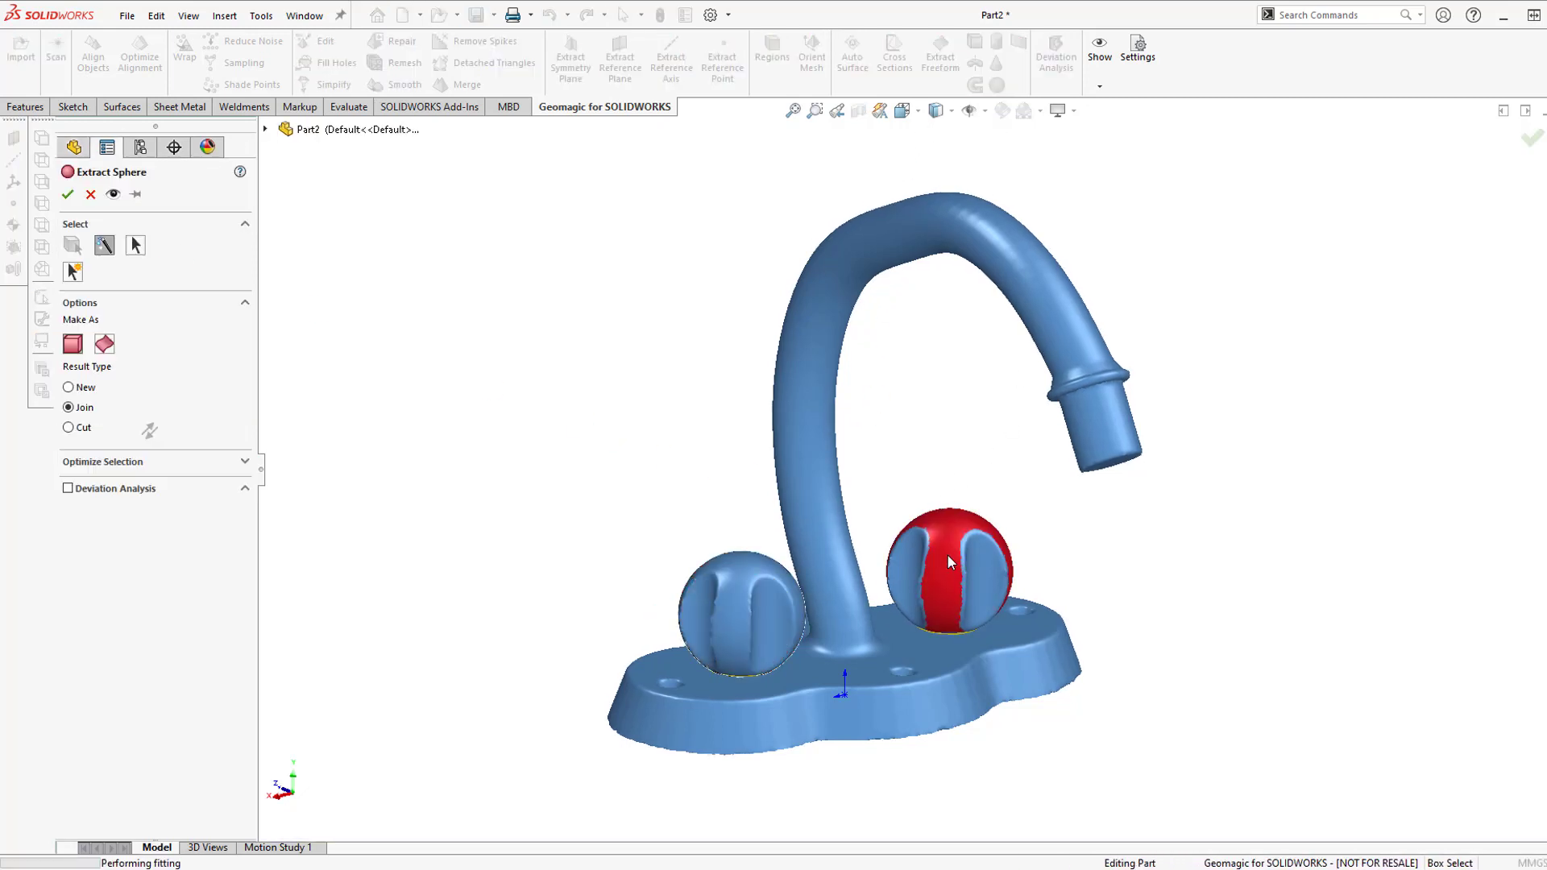
left_click(66, 194)
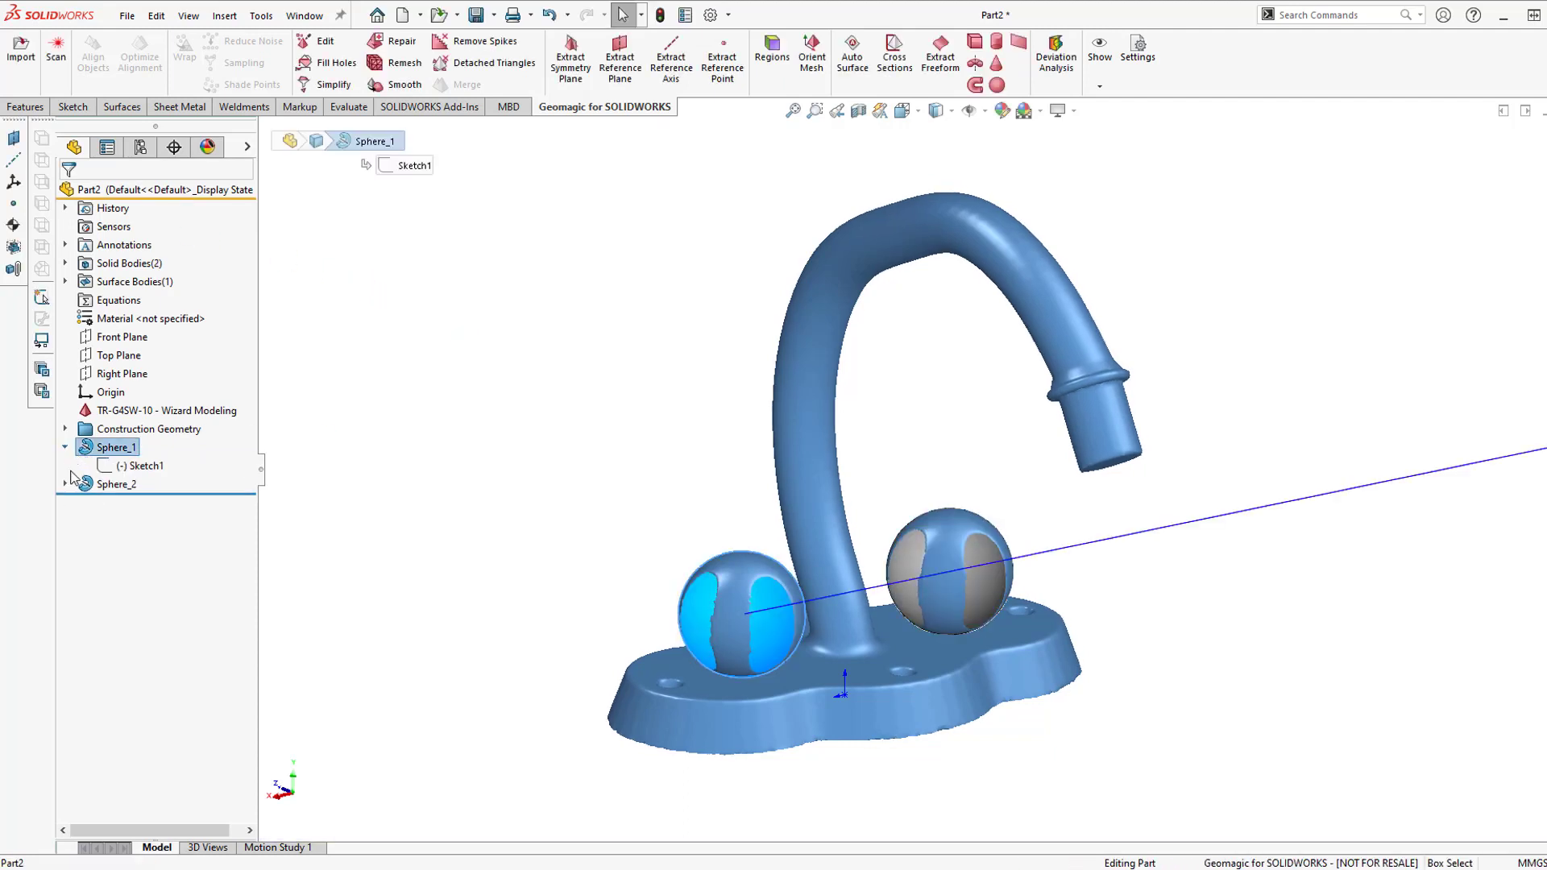
right_click(146, 465)
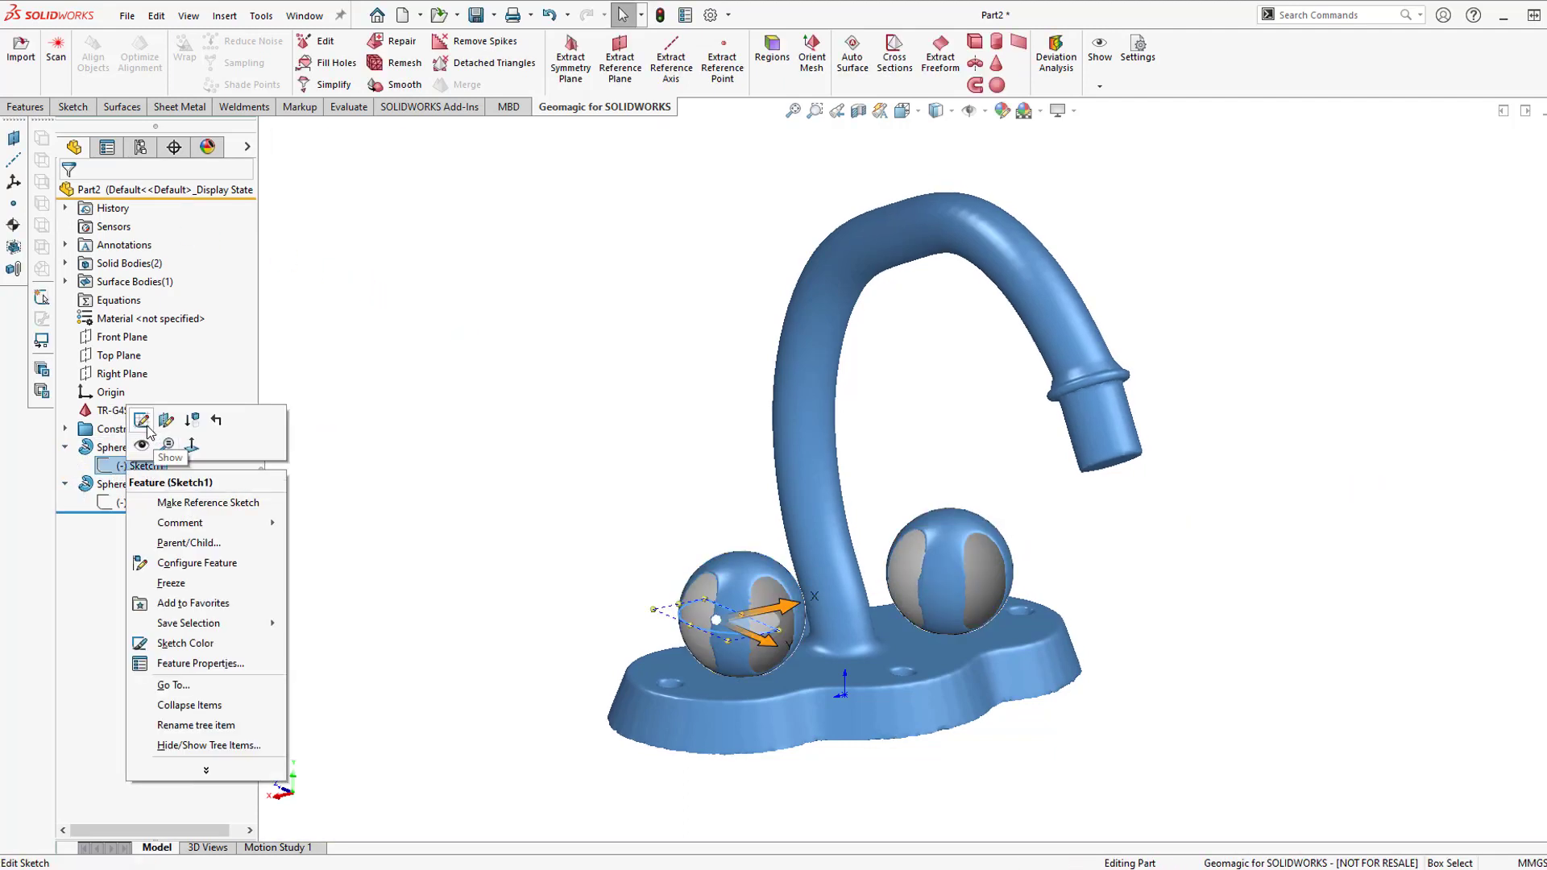
left_click(141, 420)
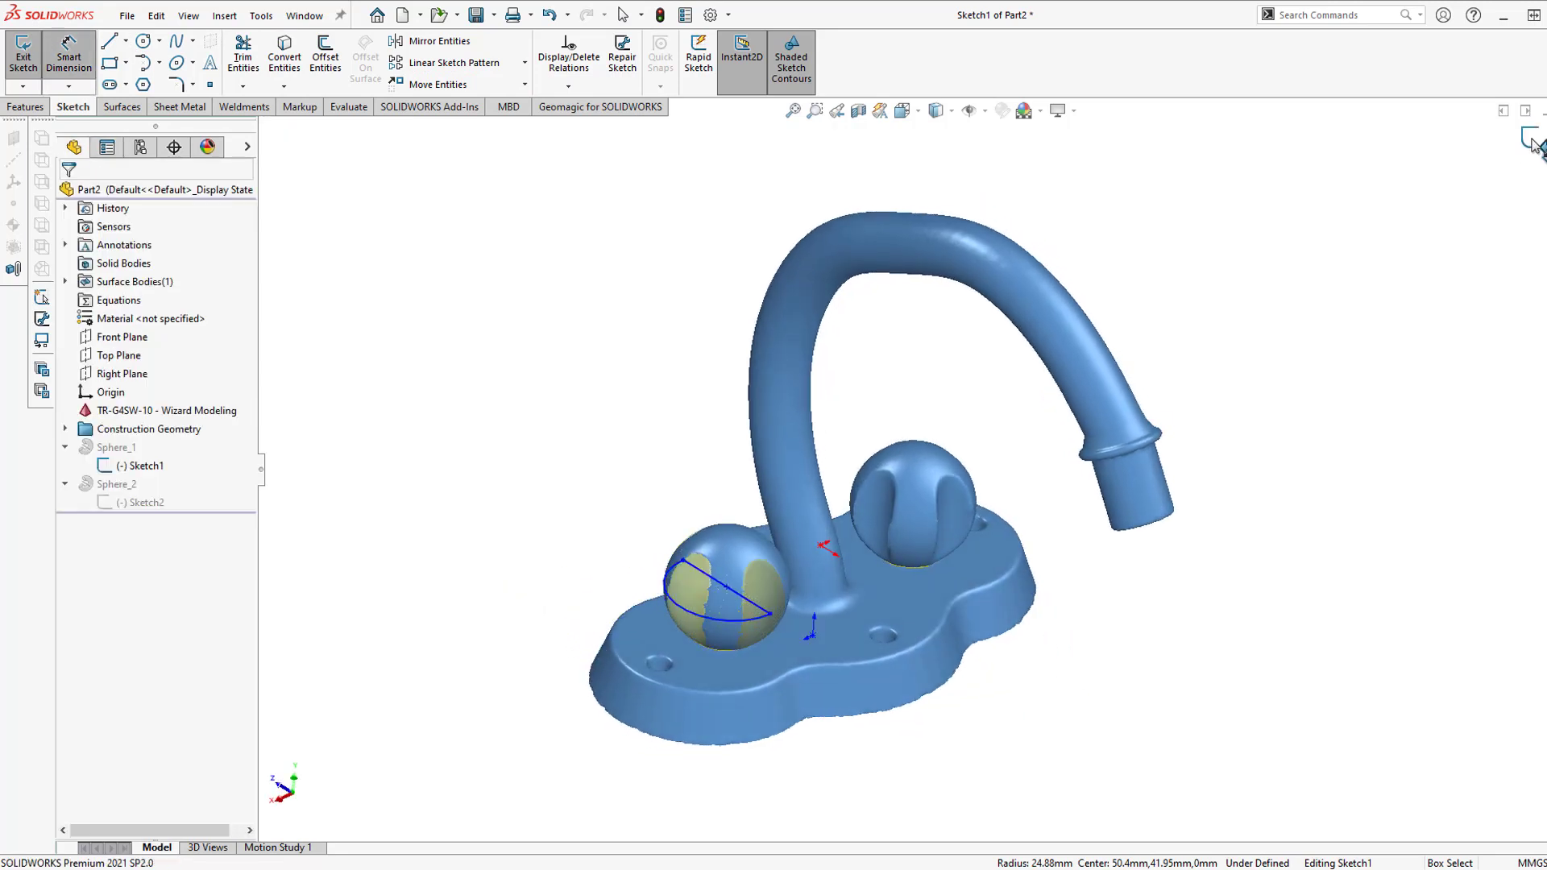
left_click(22, 52)
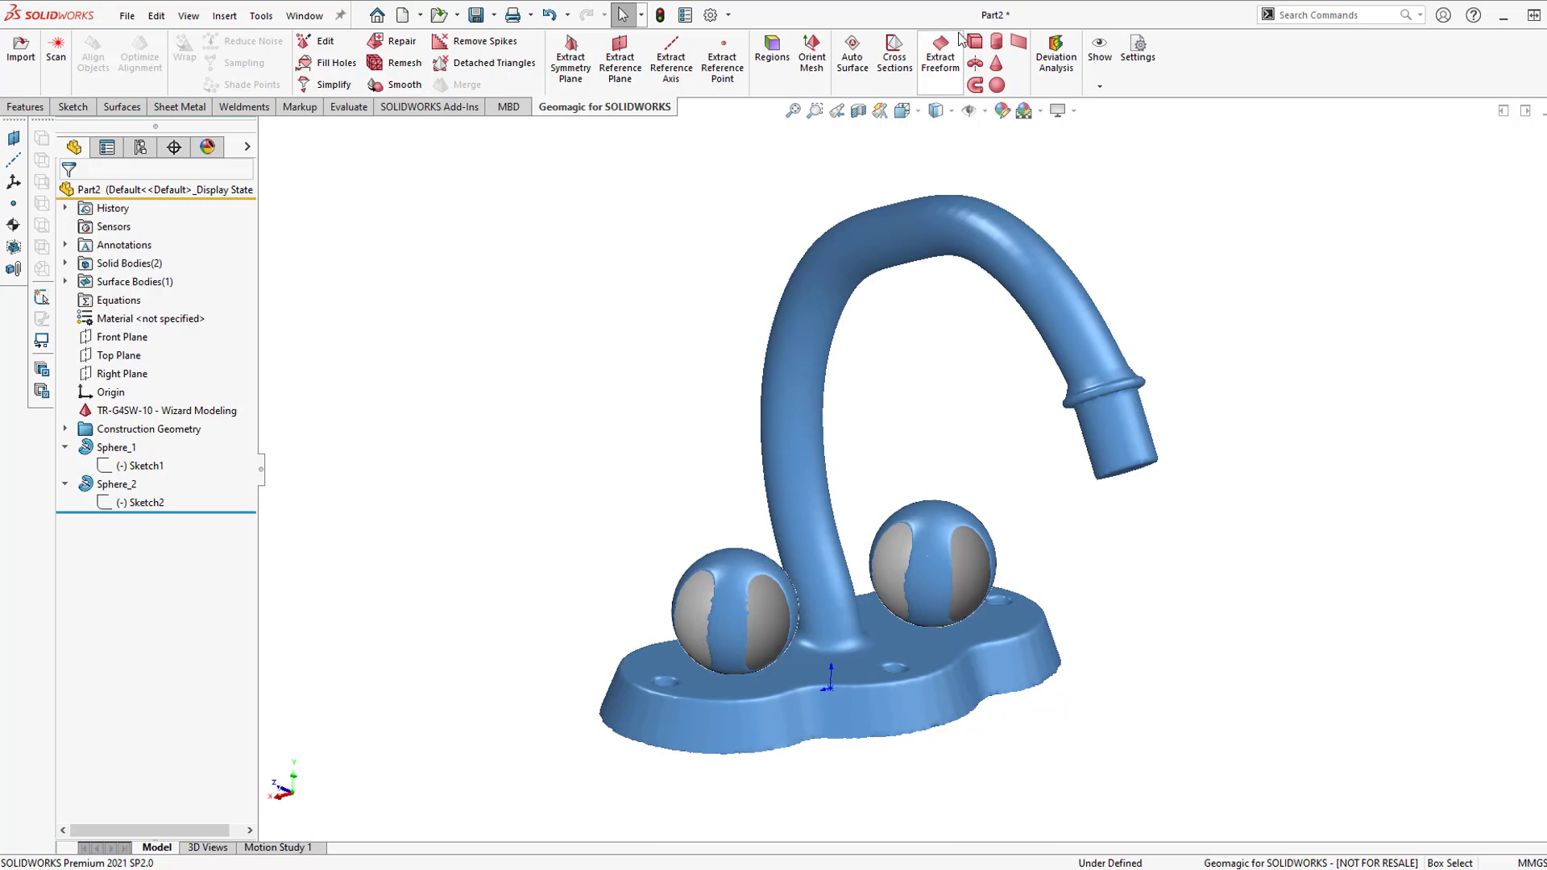
mouse_move(972, 40)
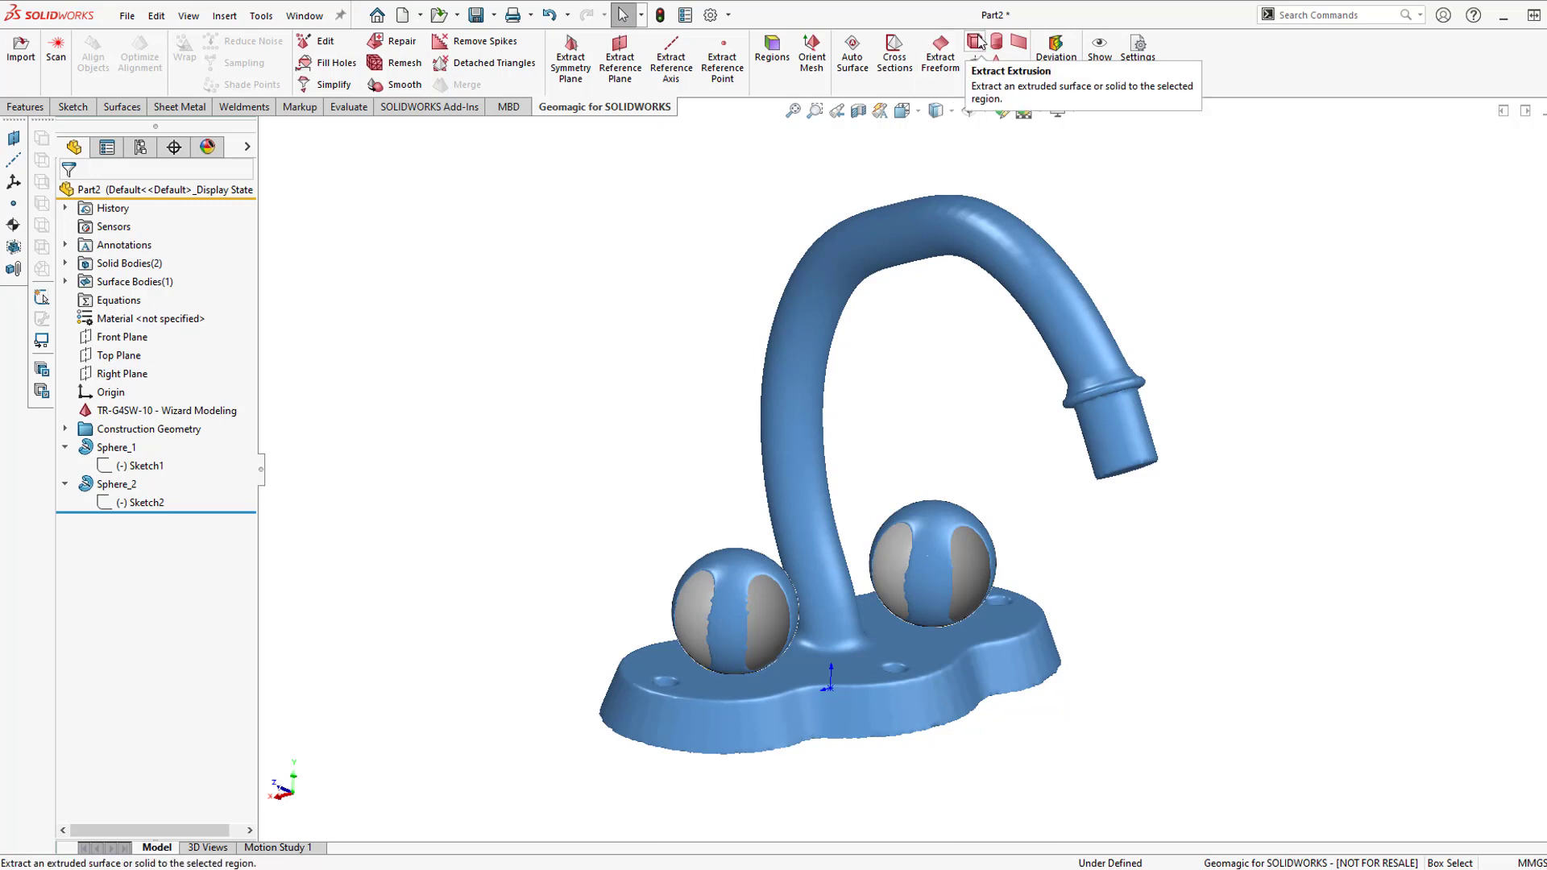
Extract the faucet base as a drafted extrusion, Extrusion_1, with Result Type New.
left_click(979, 45)
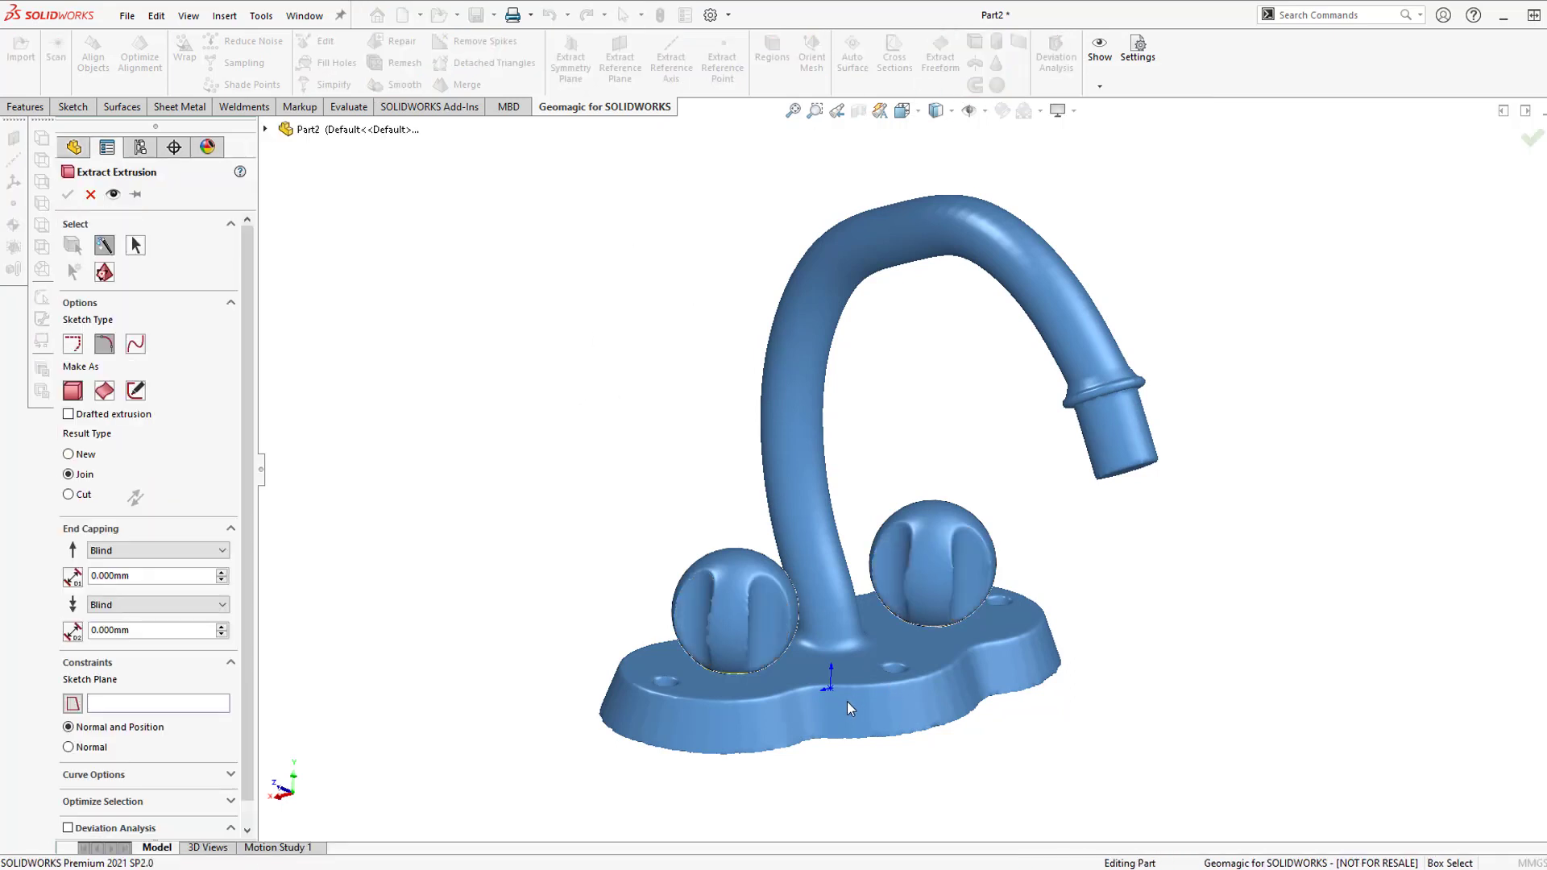
left_click(909, 706)
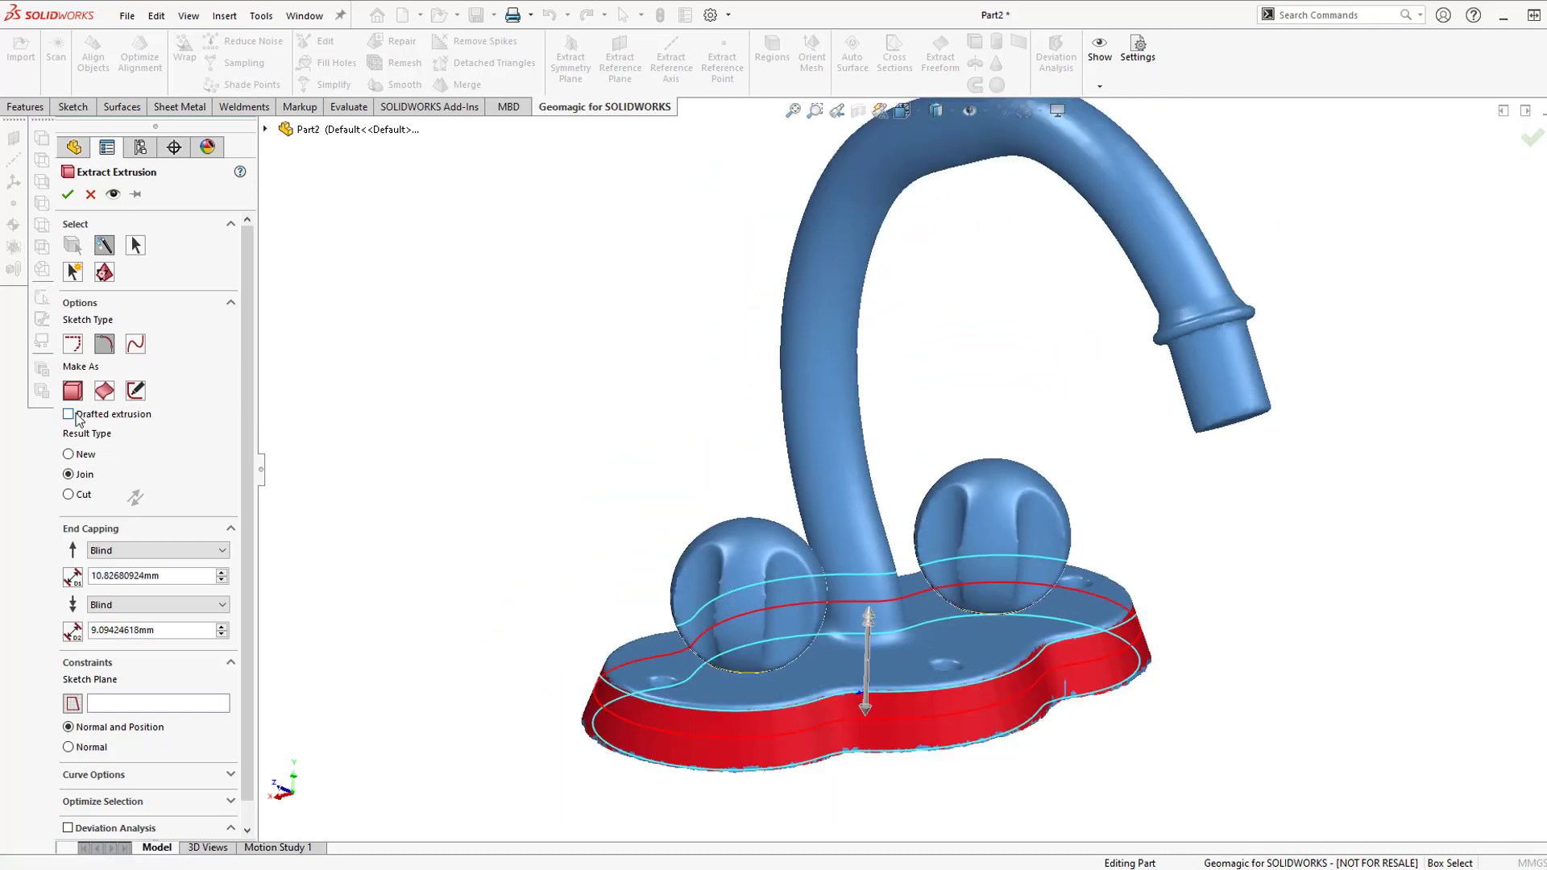
left_click(67, 413)
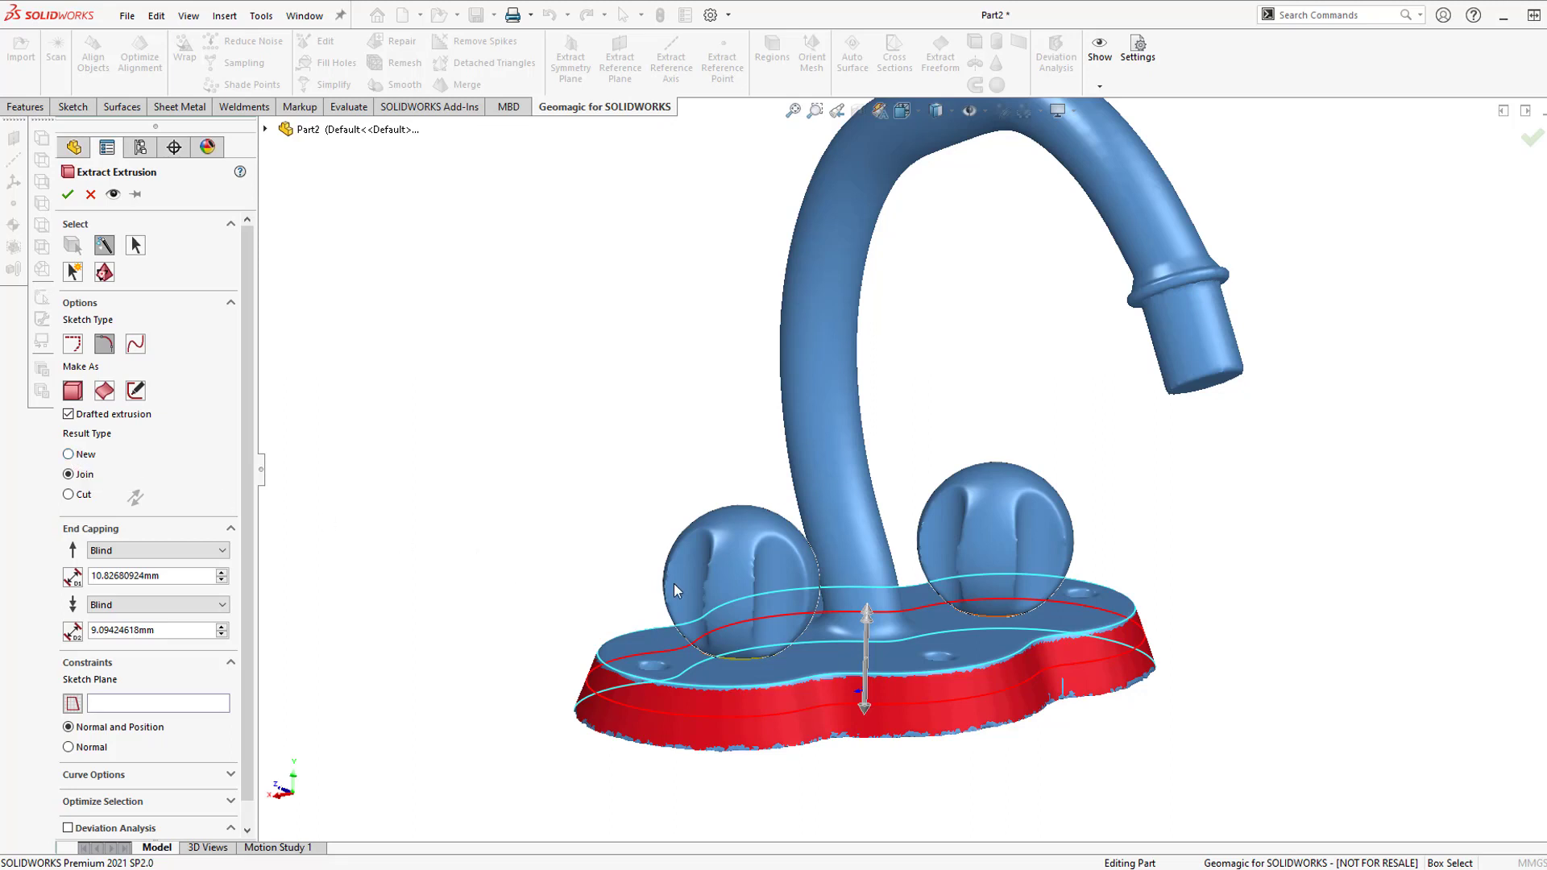
mouse_move(118, 498)
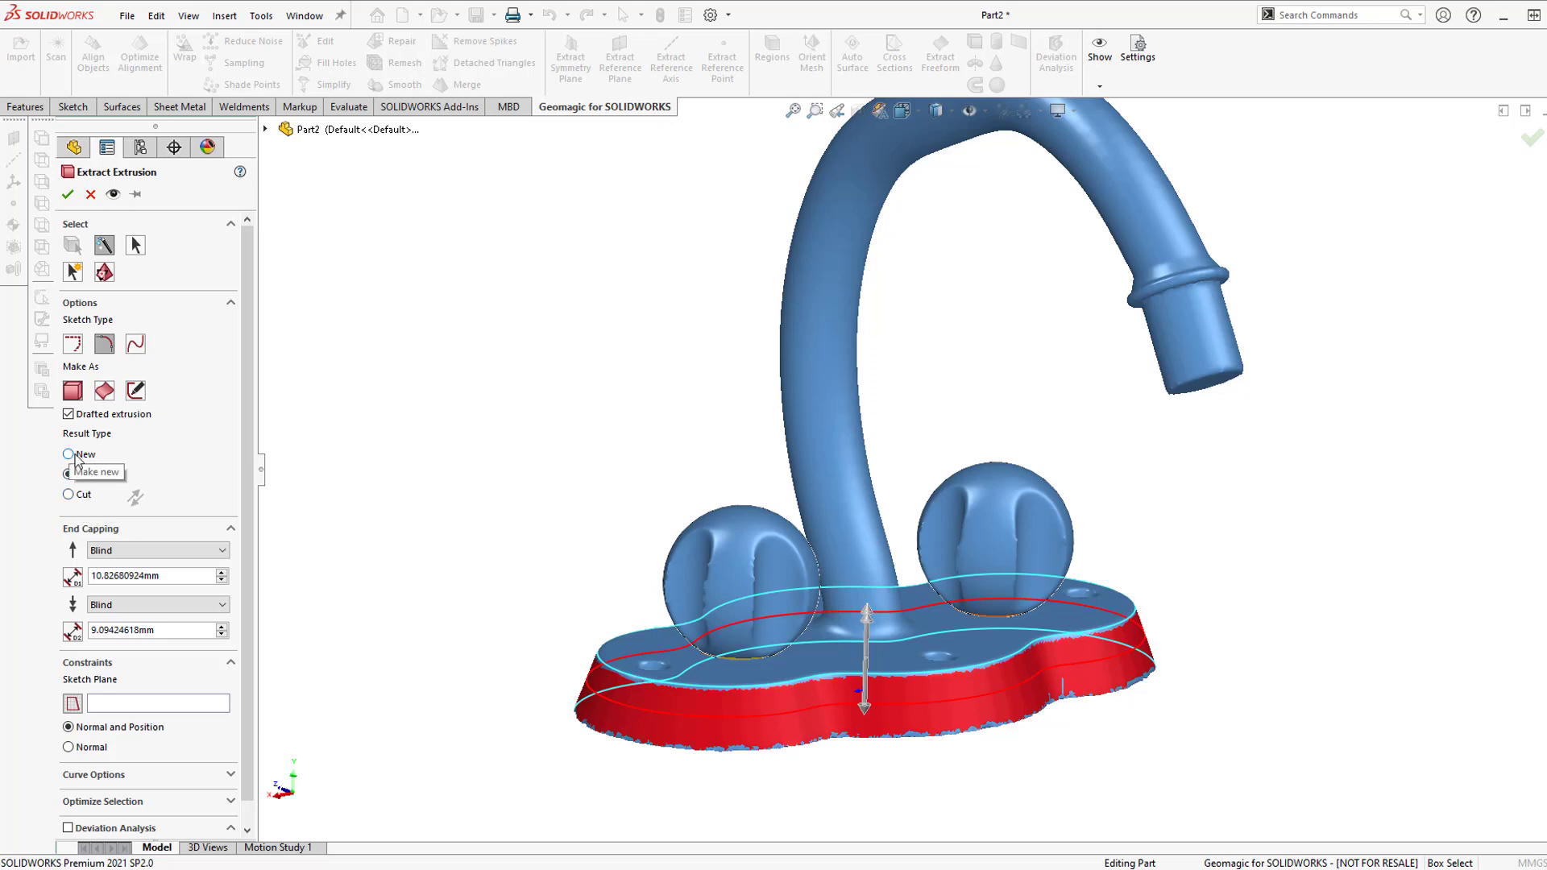
left_click(67, 194)
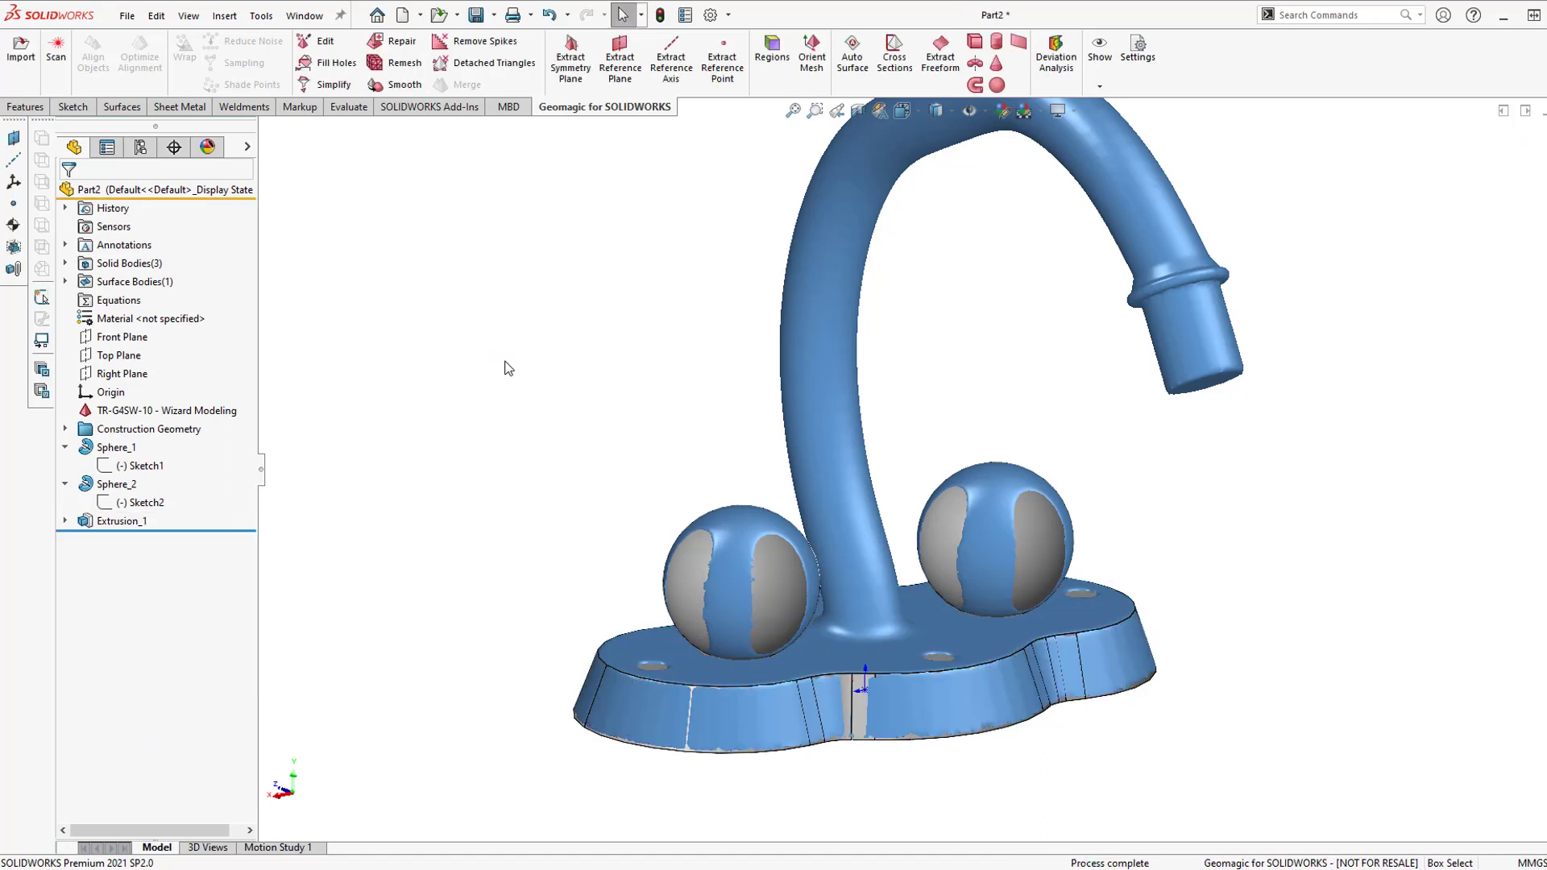
Expand Surface Bodies to select the scan mesh, and expand Extrusion_1 to show Sketch3.
left_click(66, 282)
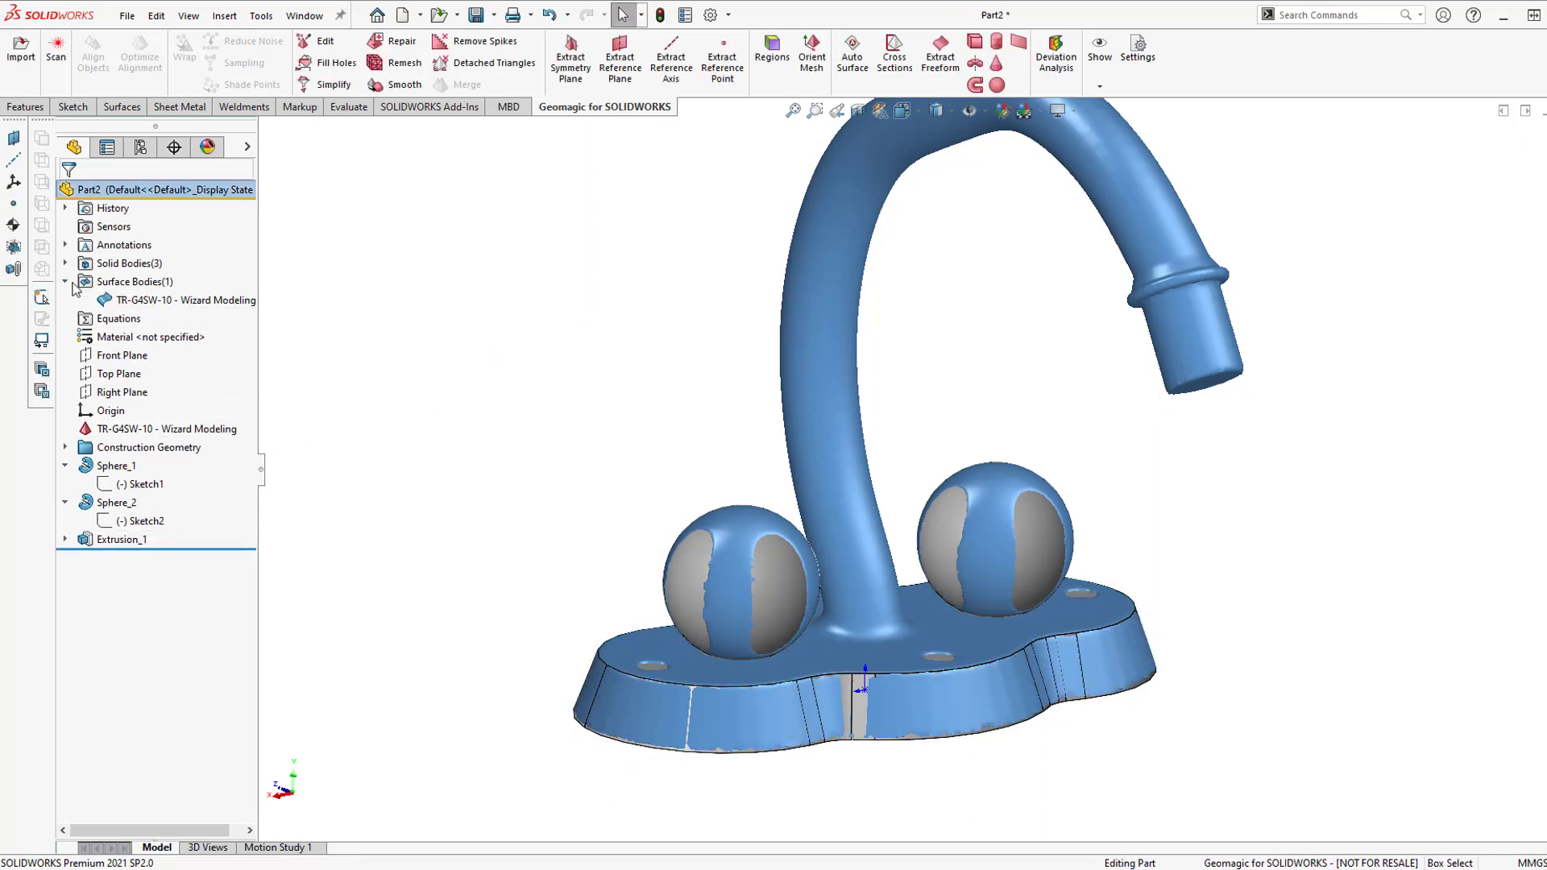
left_click(162, 300)
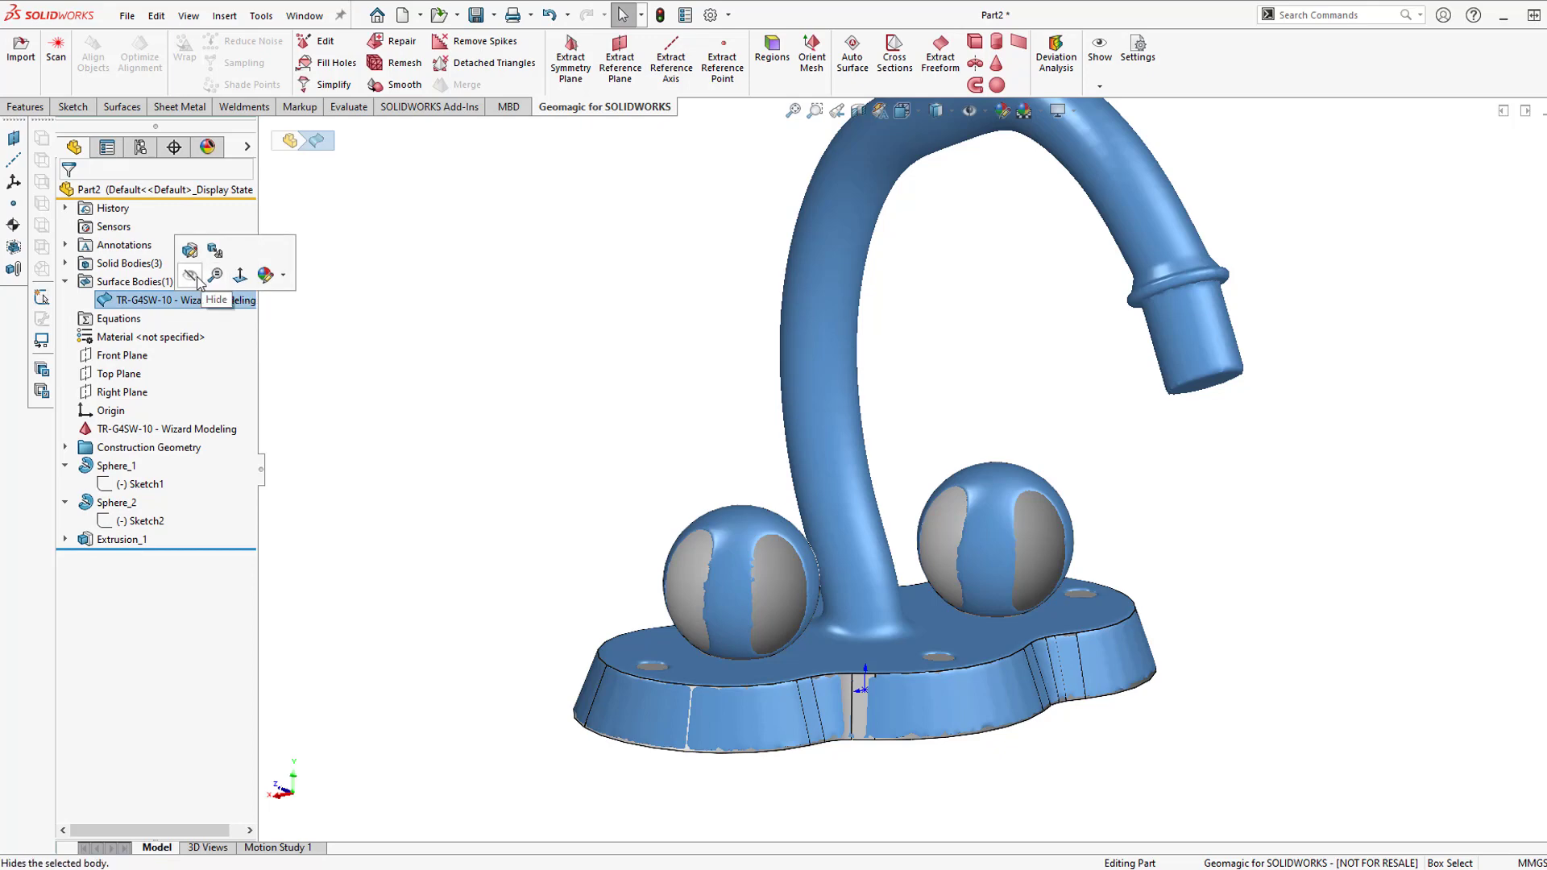
left_click(188, 274)
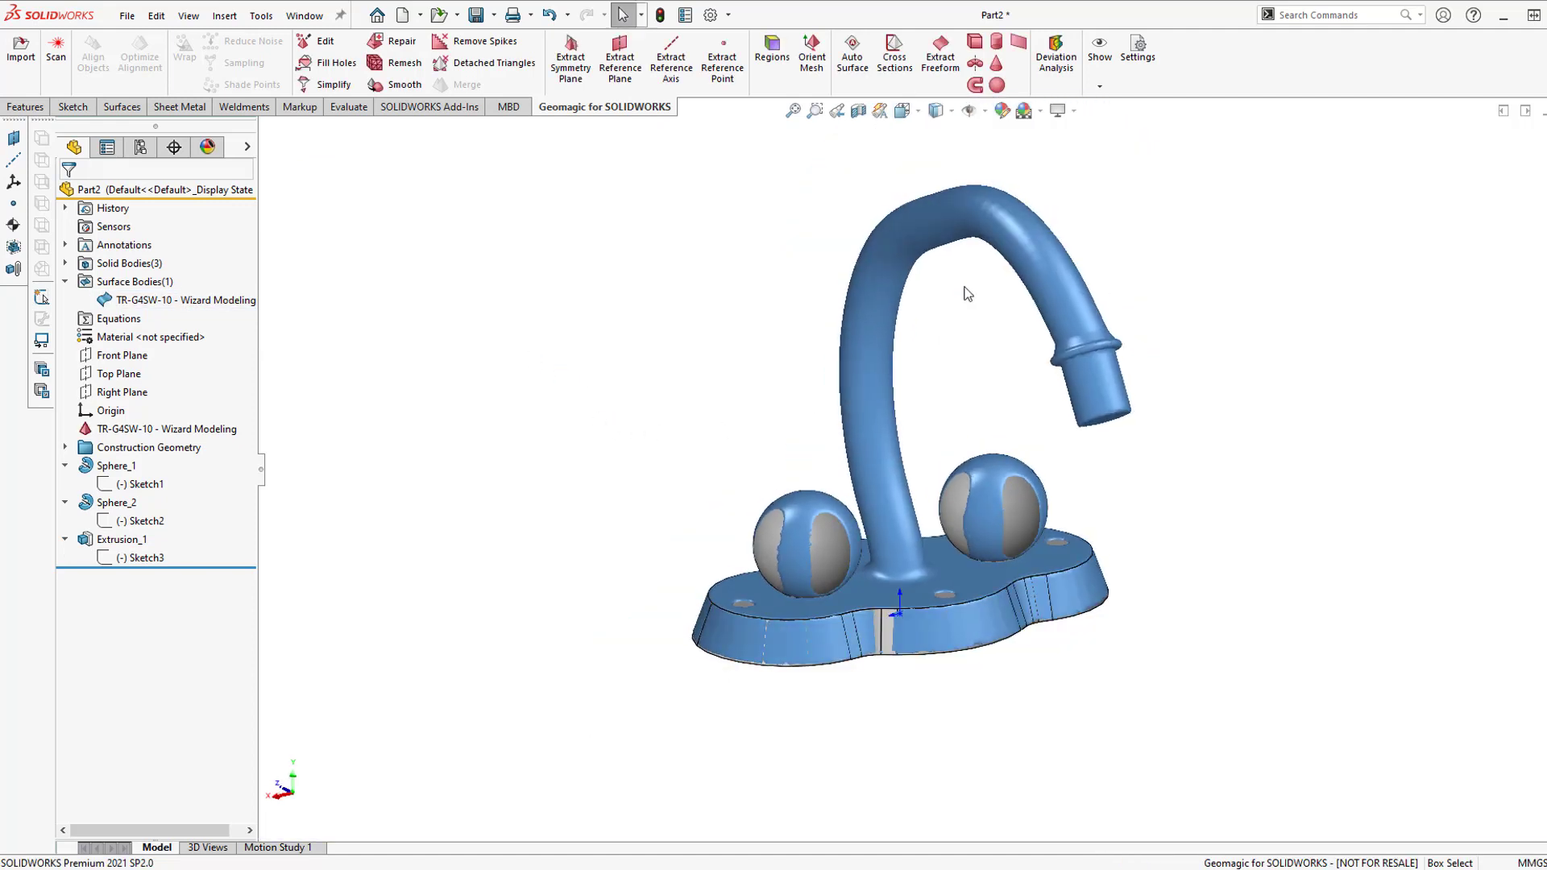
mouse_move(973, 88)
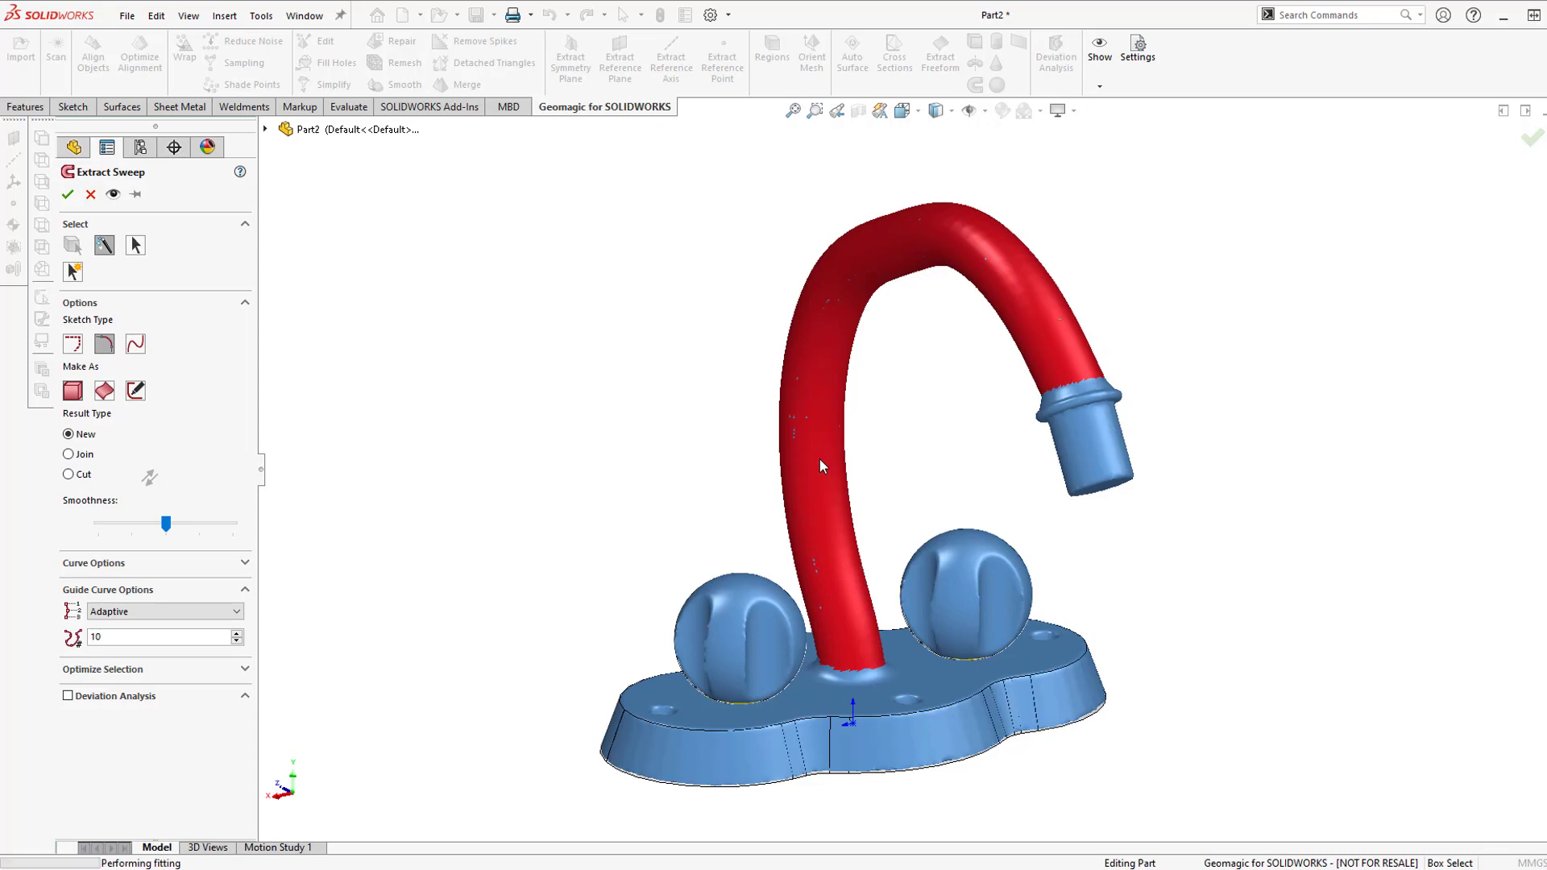
mouse_move(914, 496)
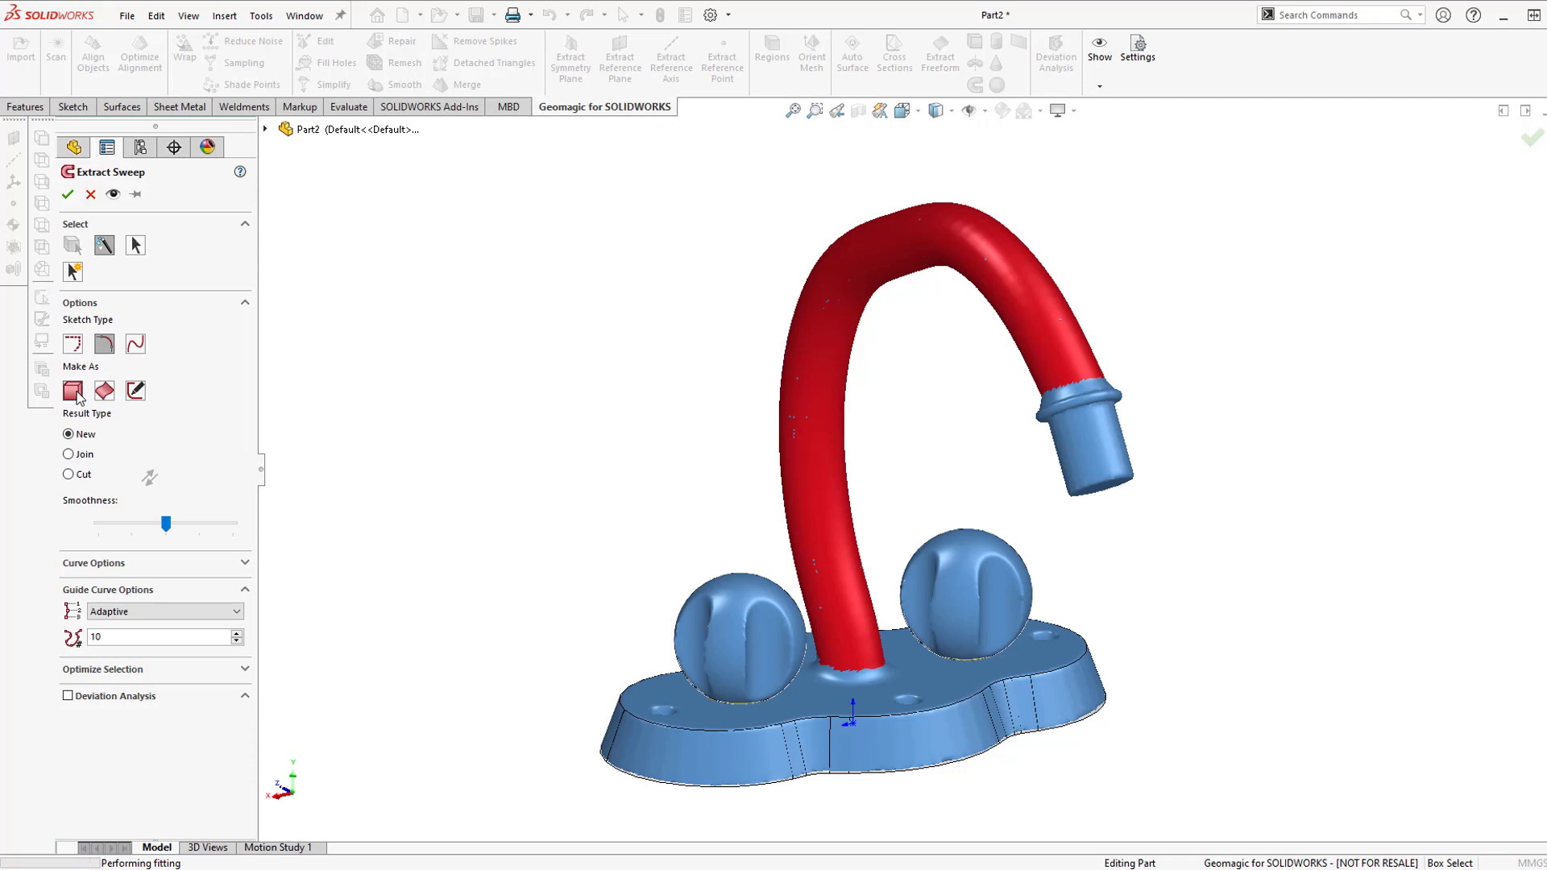
mouse_move(82, 466)
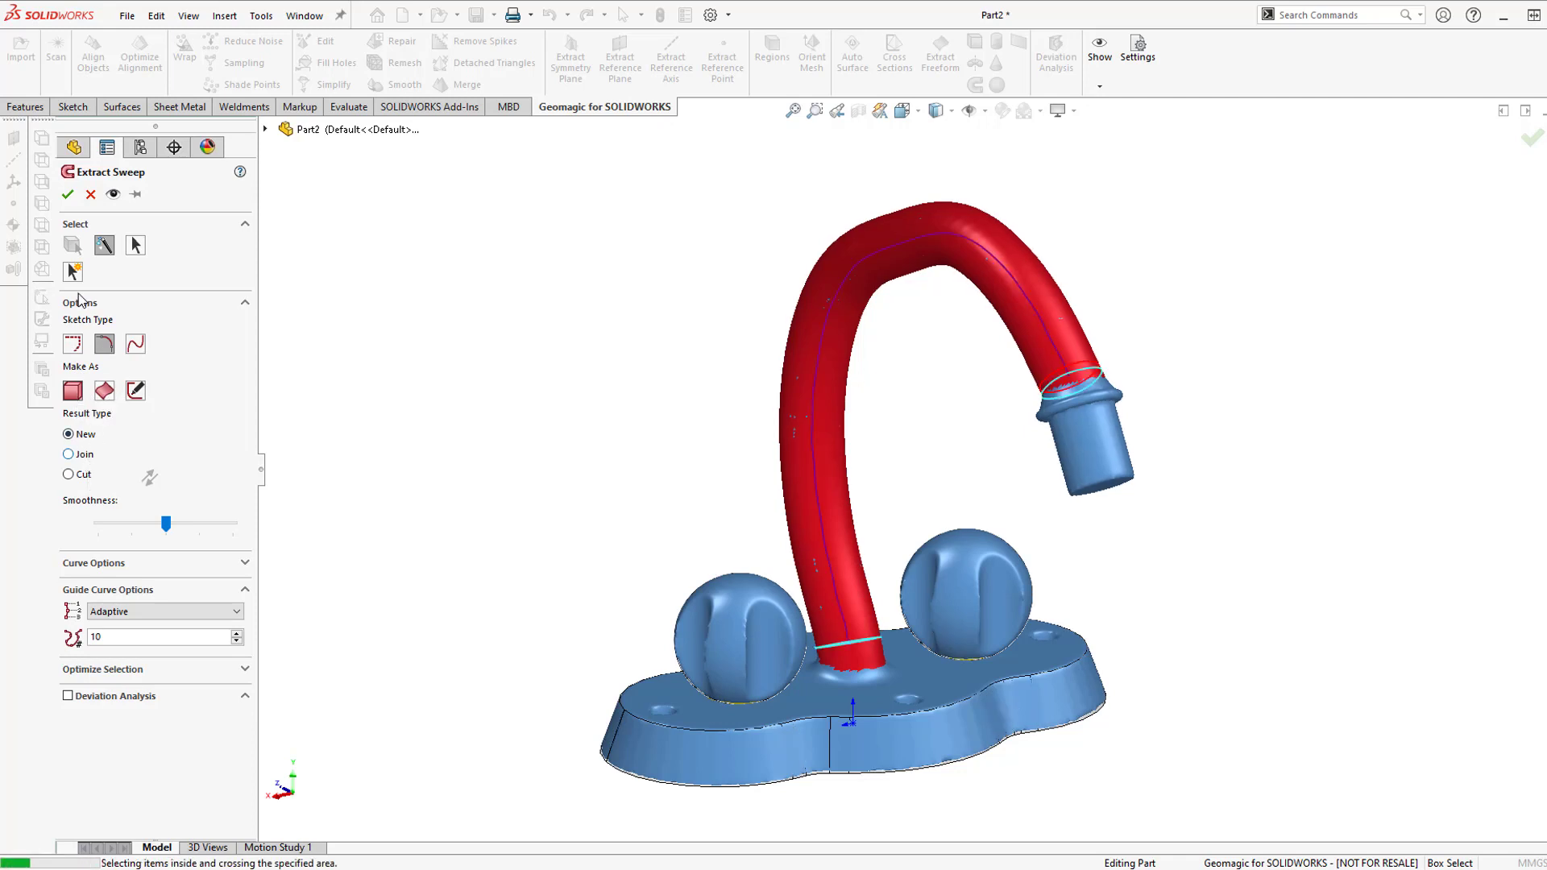
Accept the Extract Sweep of the spout as new body Sweep_1.
left_click(67, 195)
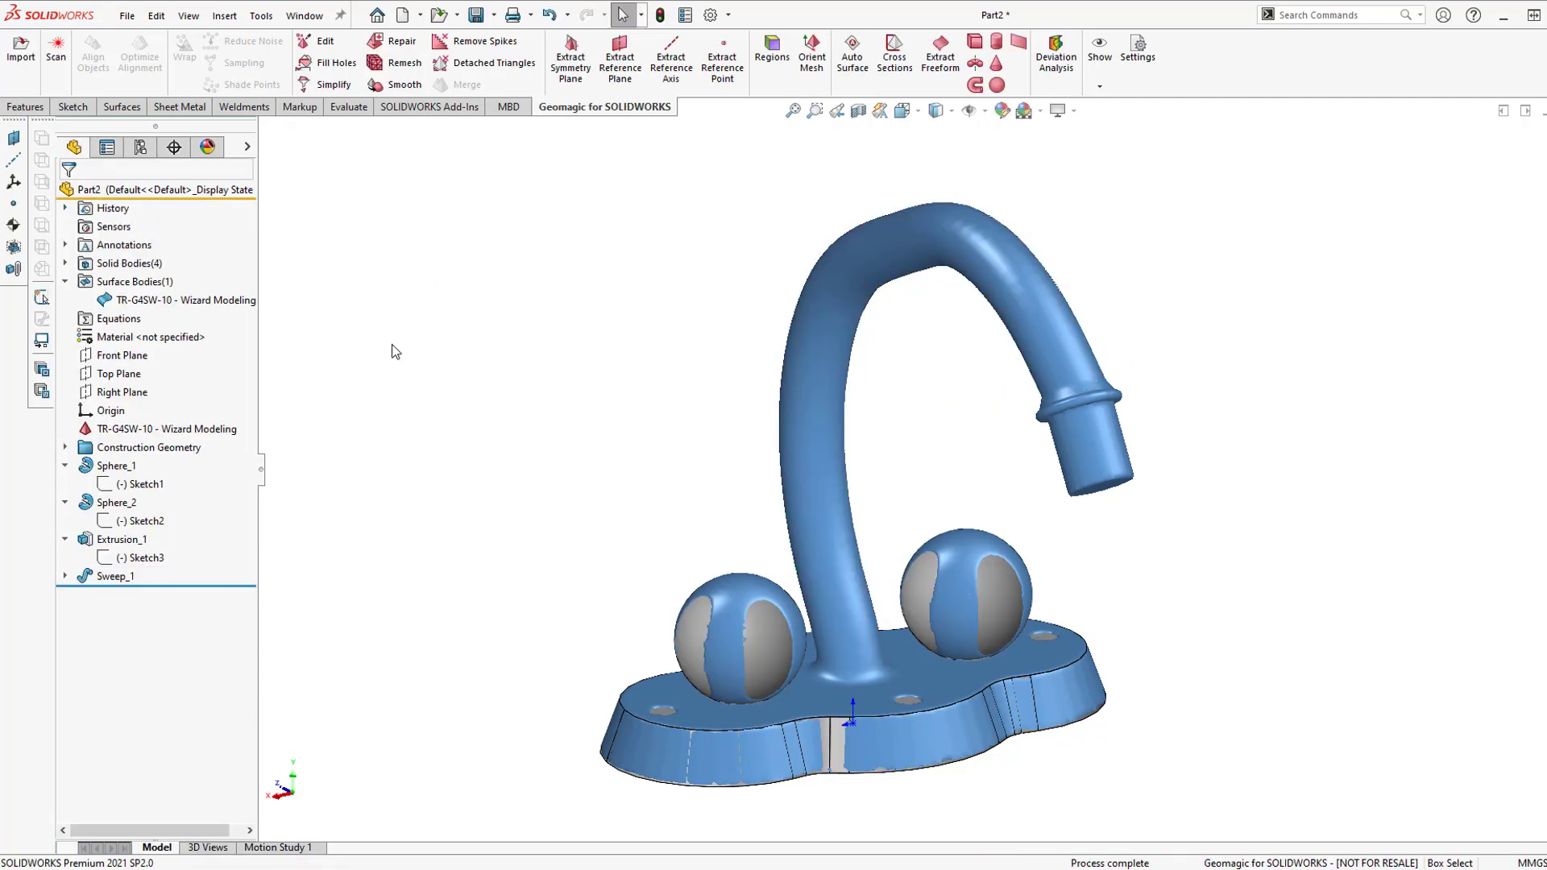
Hide the scan mesh, and expand Sweep_1 to inspect Sketch4 and 3DSketch5.
left_click(188, 300)
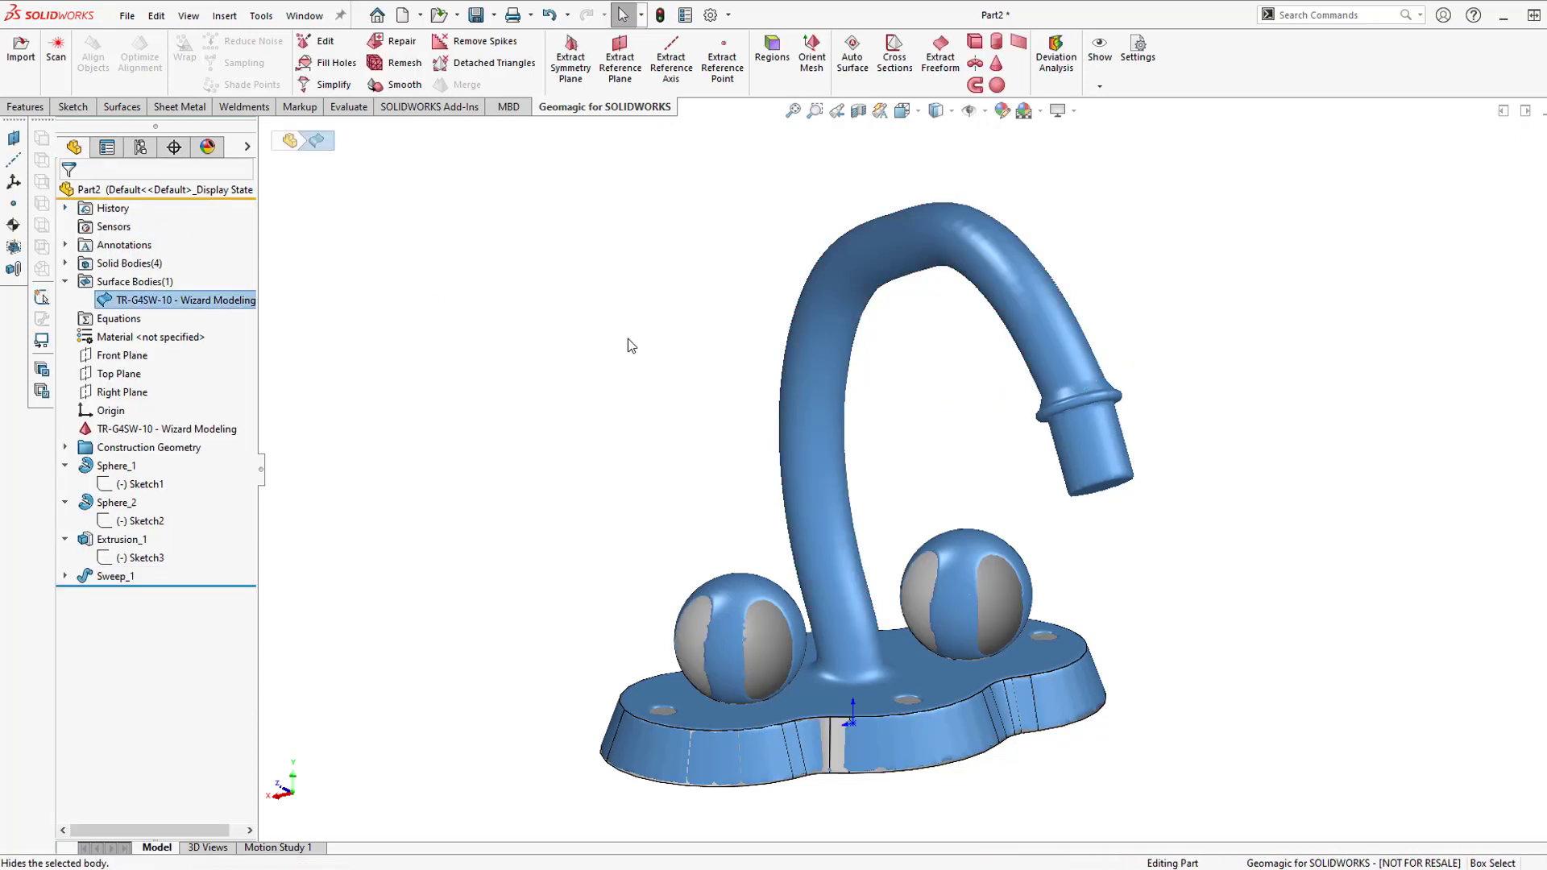
left_click(567, 405)
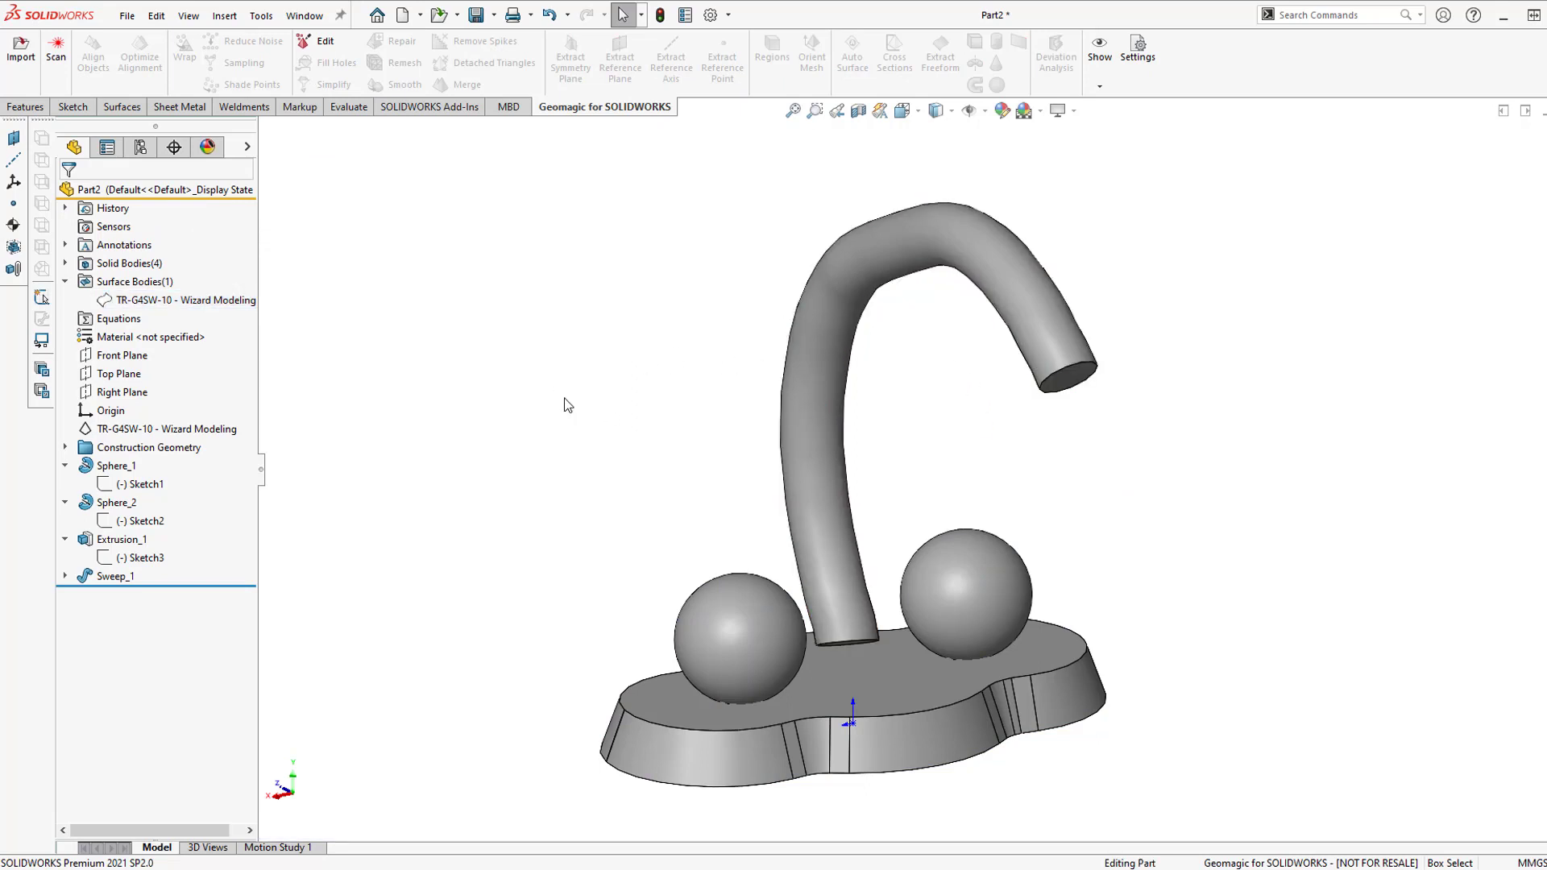
left_click(66, 575)
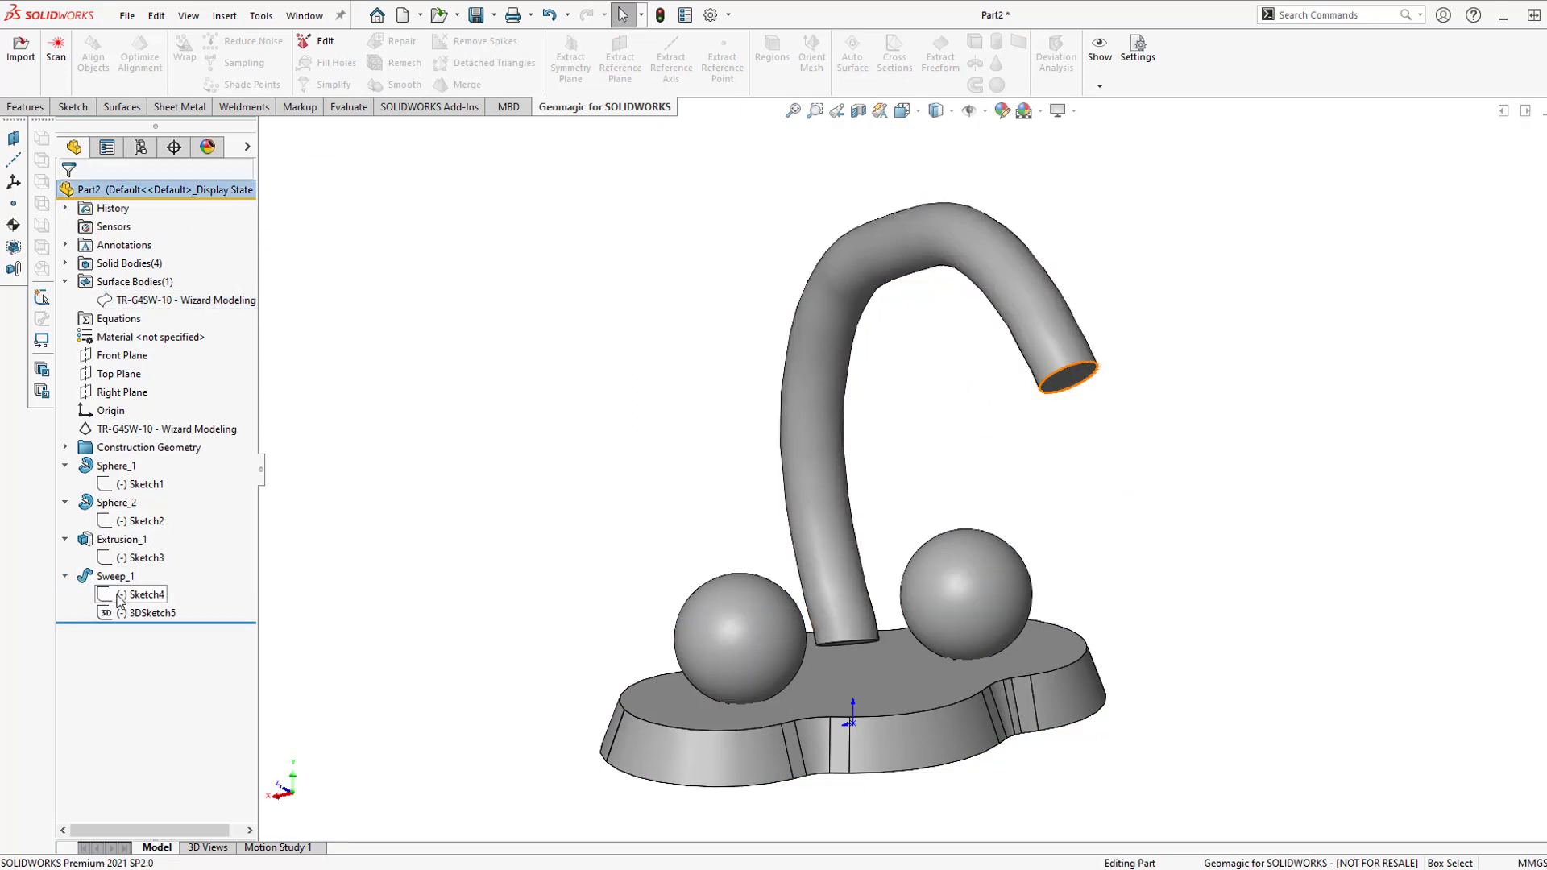
left_click(116, 576)
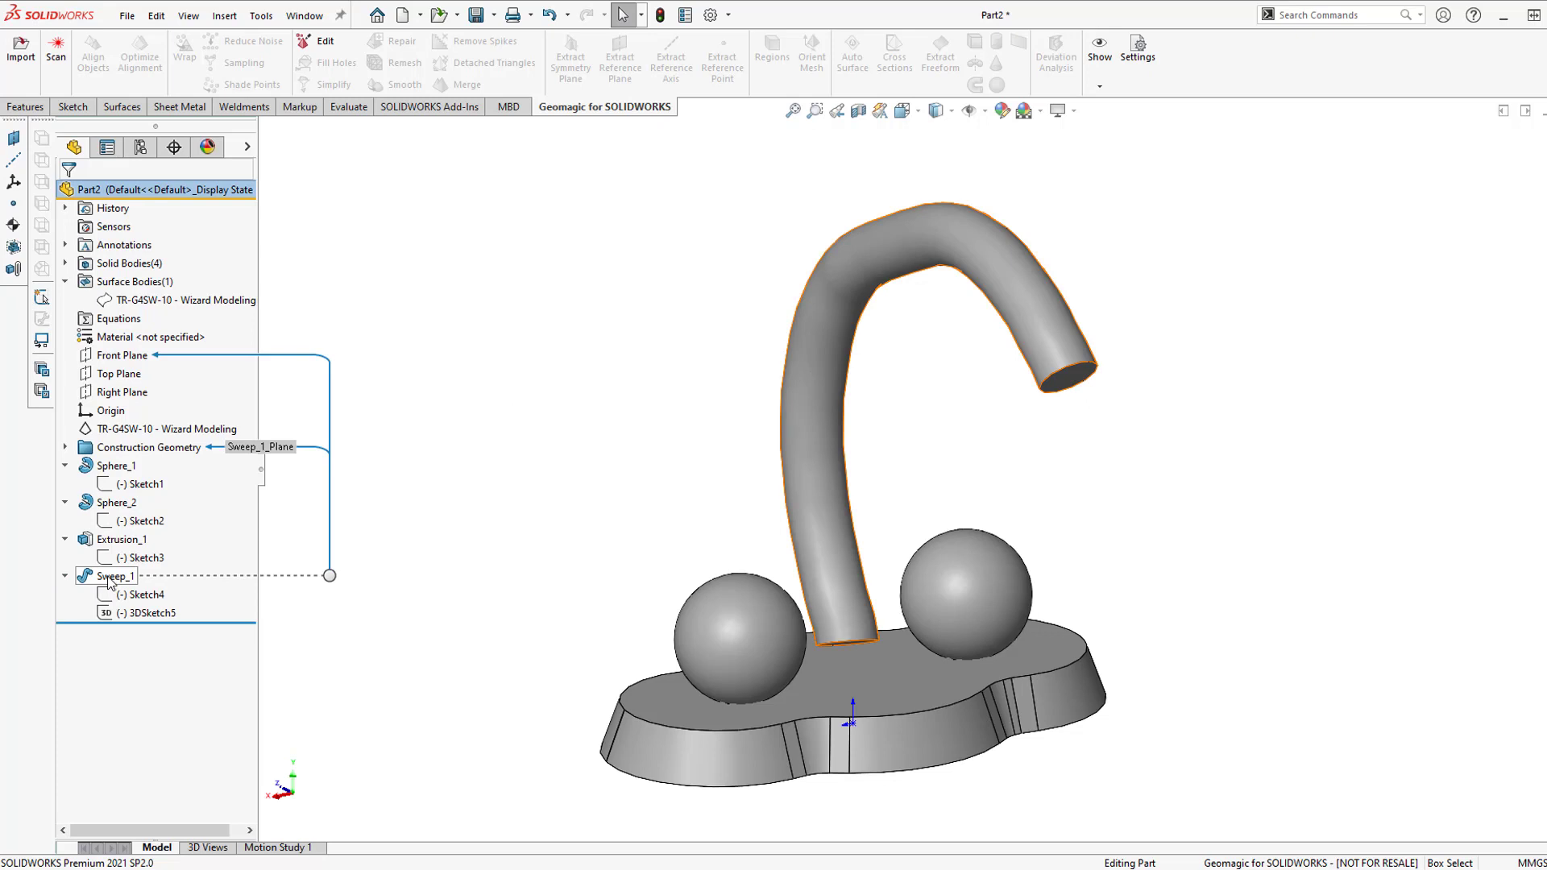
left_click(140, 594)
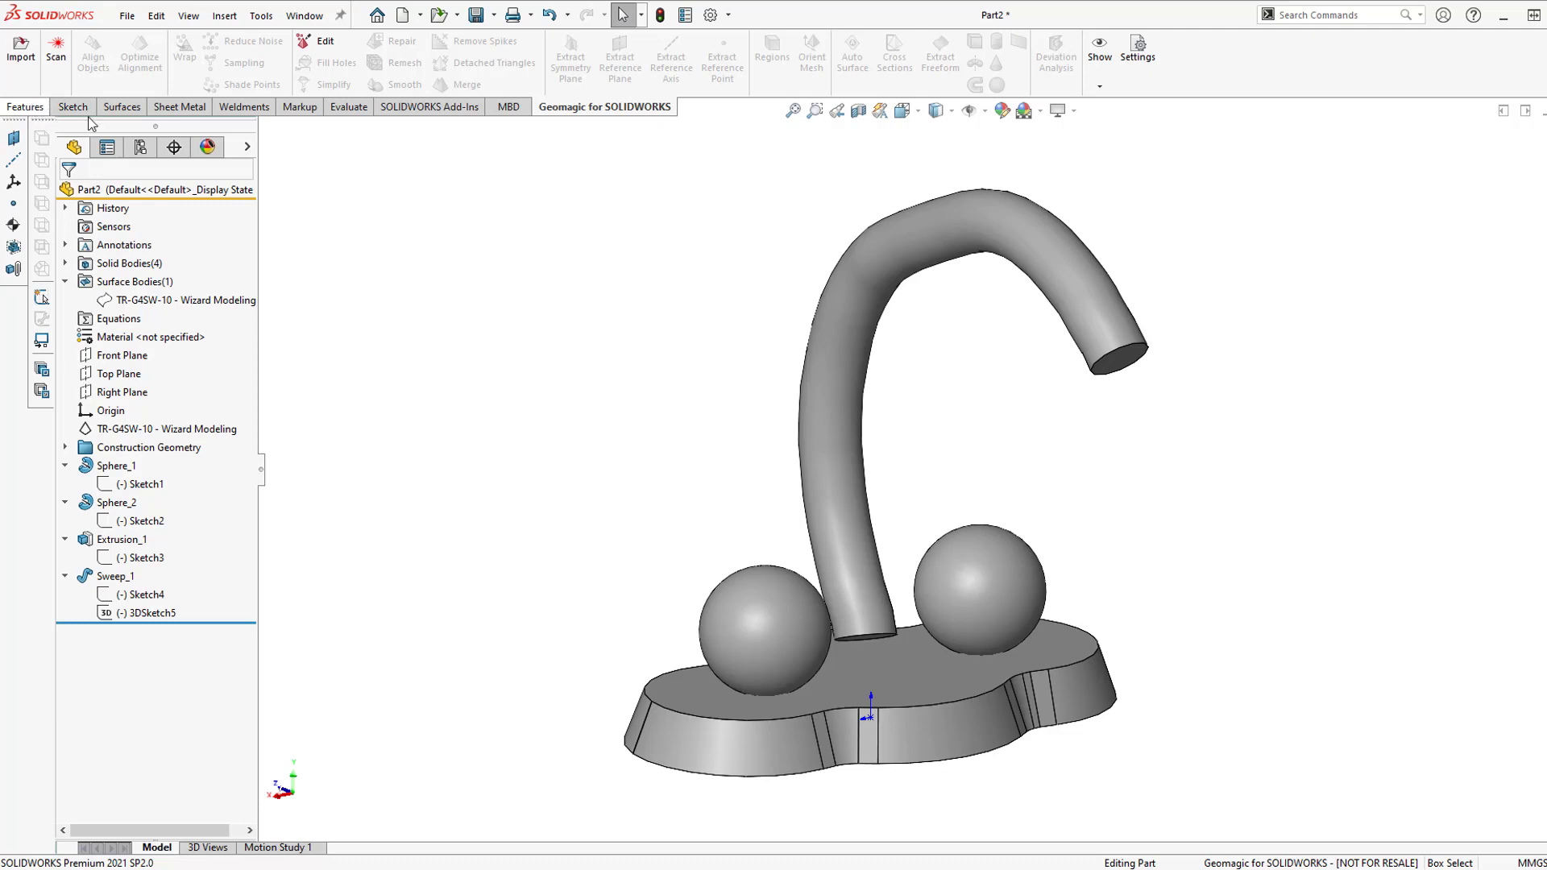
mouse_move(786, 283)
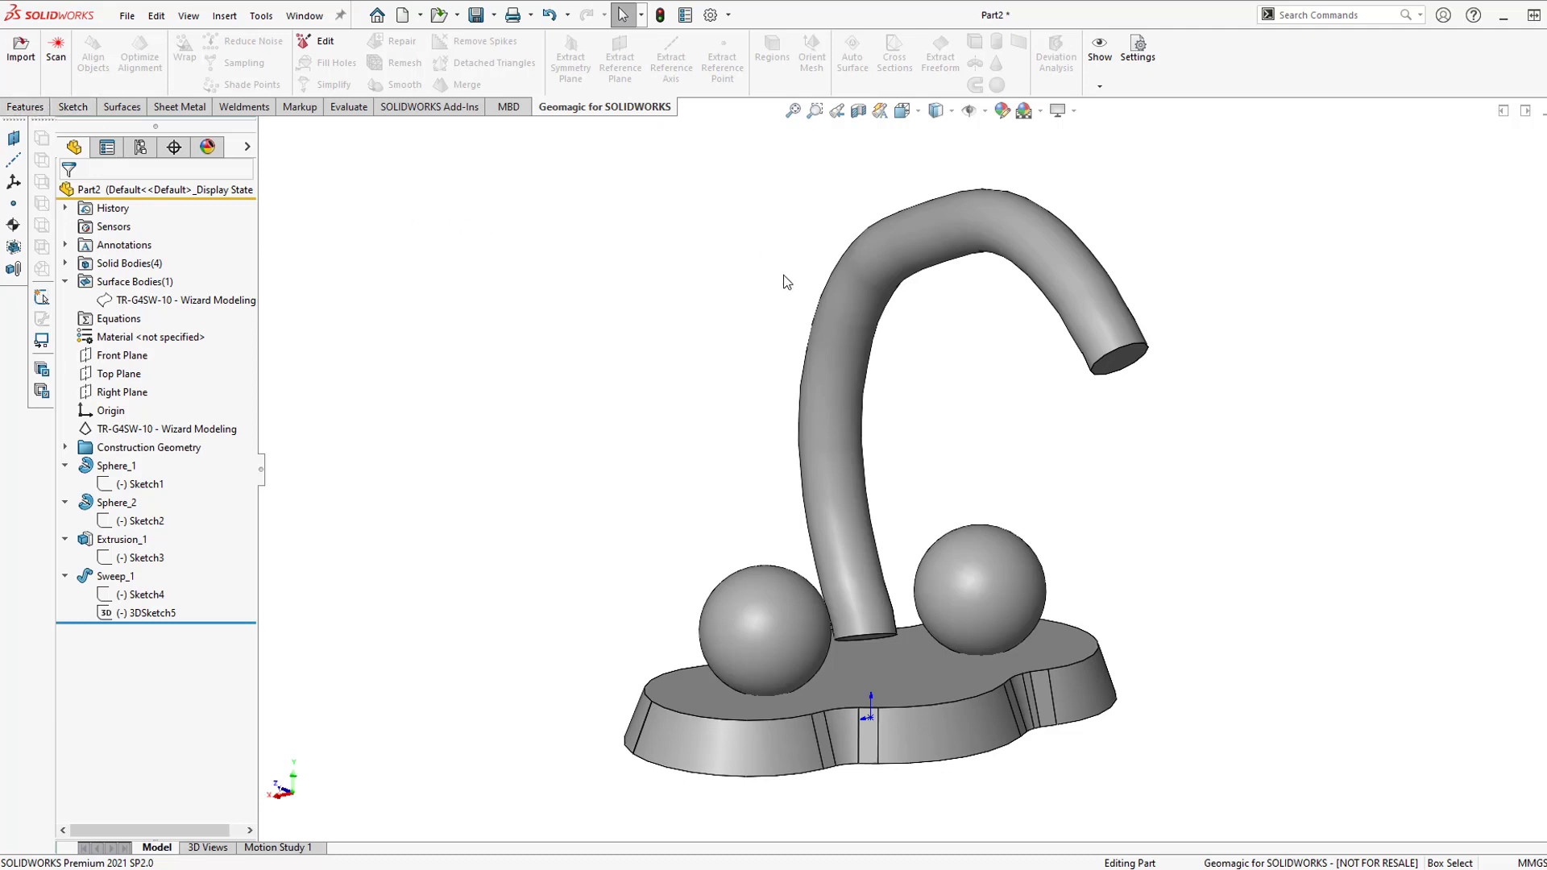
mouse_move(780, 267)
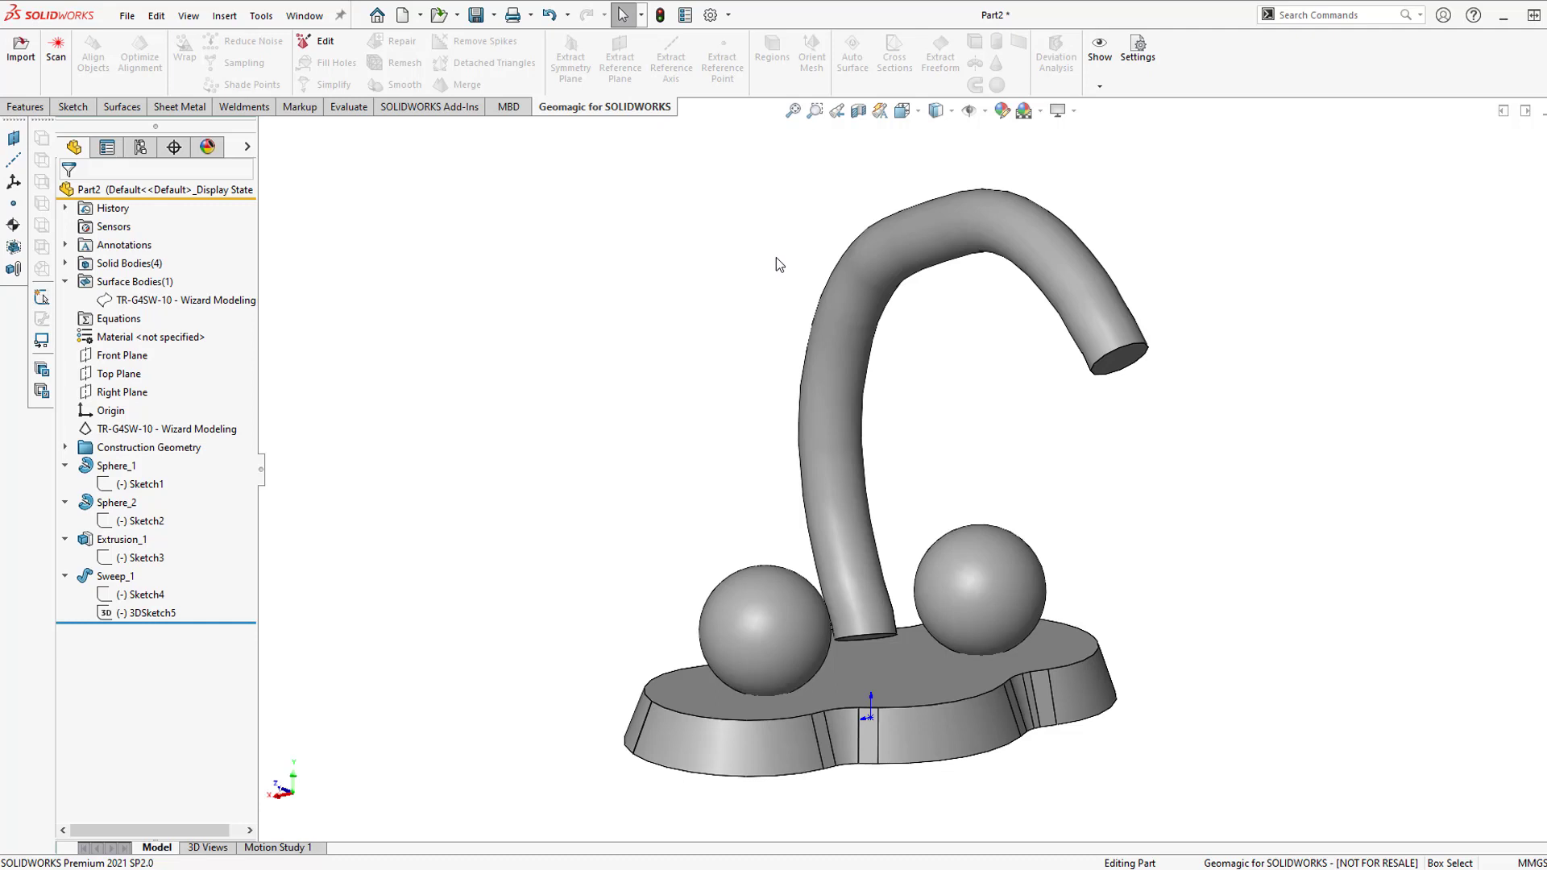
mouse_move(783, 271)
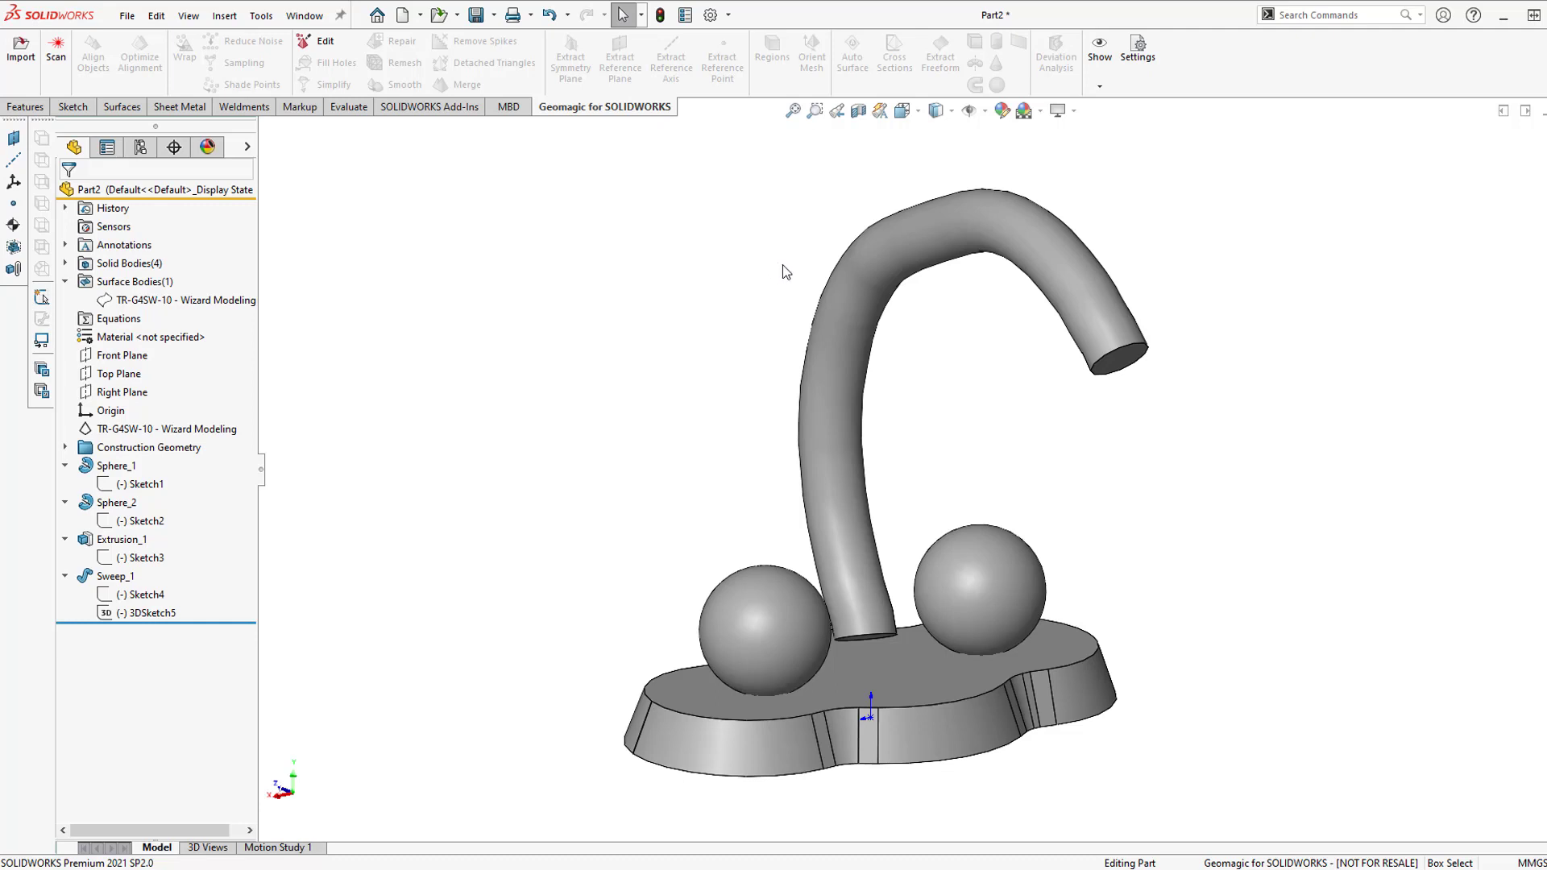